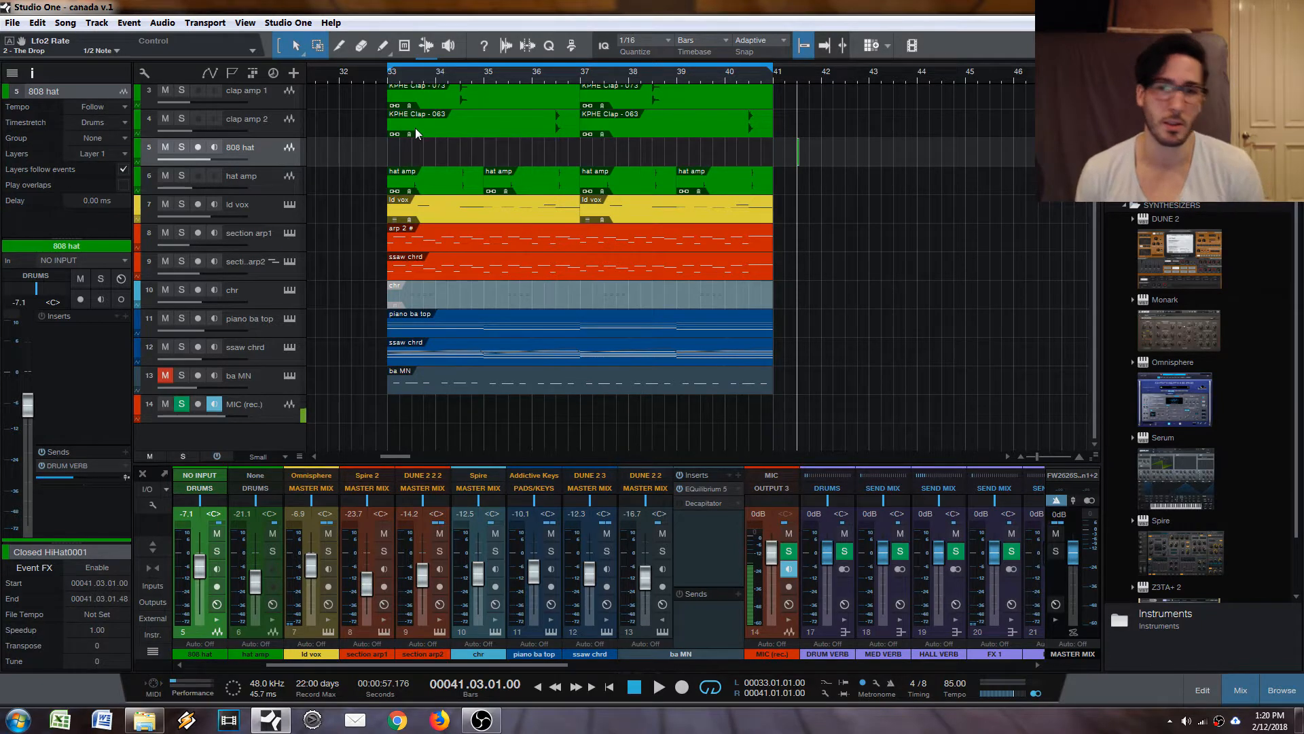
mouse_move(384, 159)
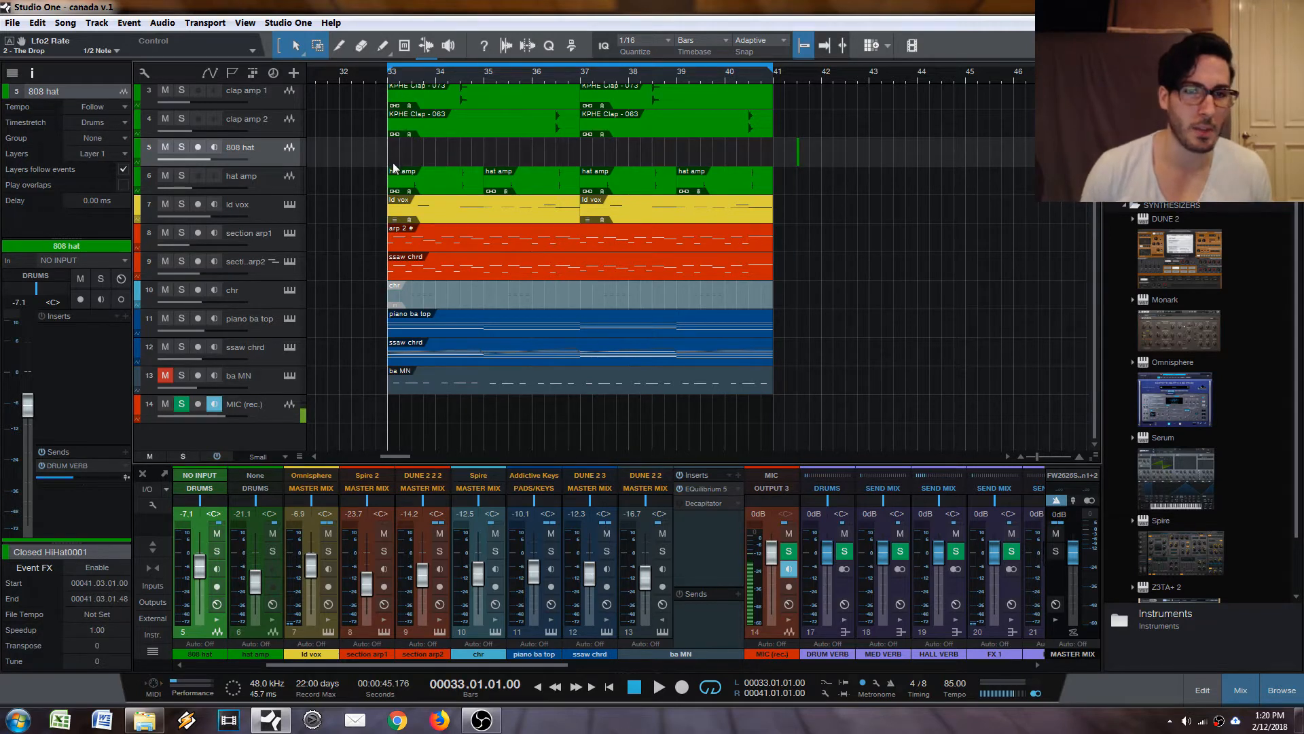
Step: Place the playhead at bar 33 on the 808 hat track
click(659, 687)
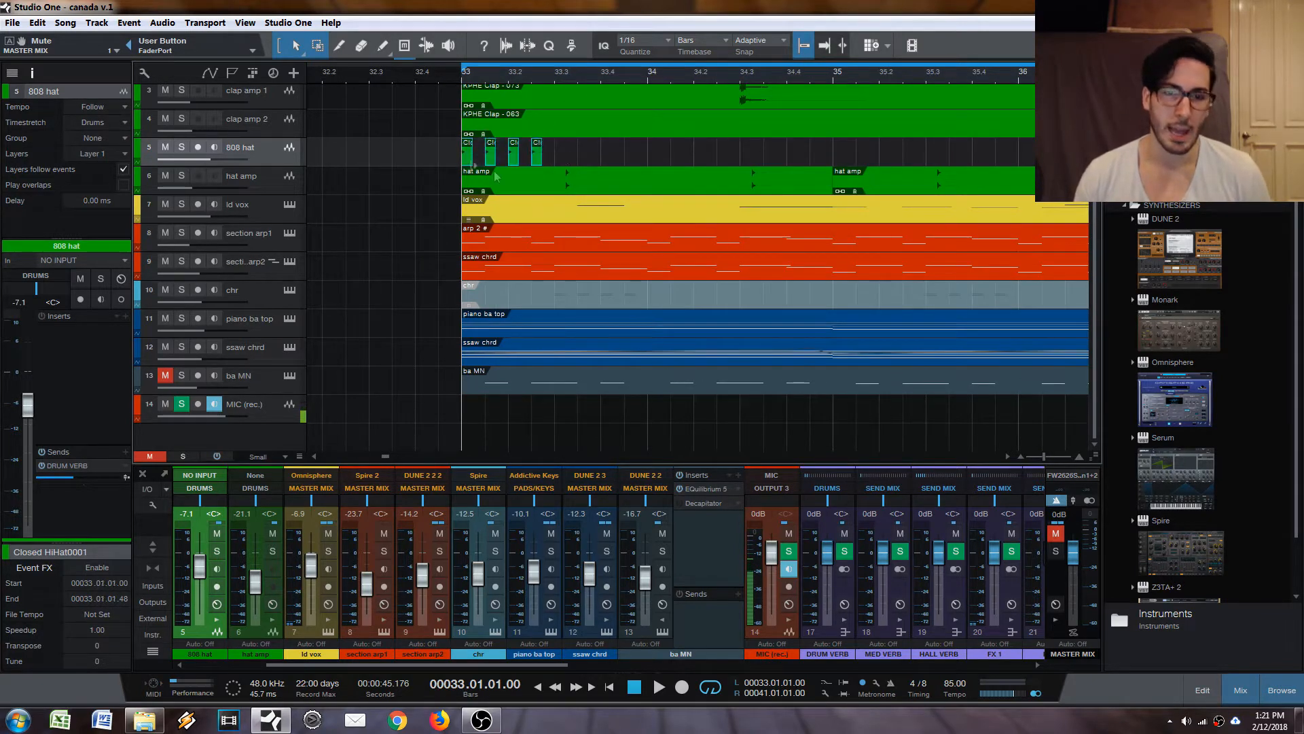
mouse_move(573, 155)
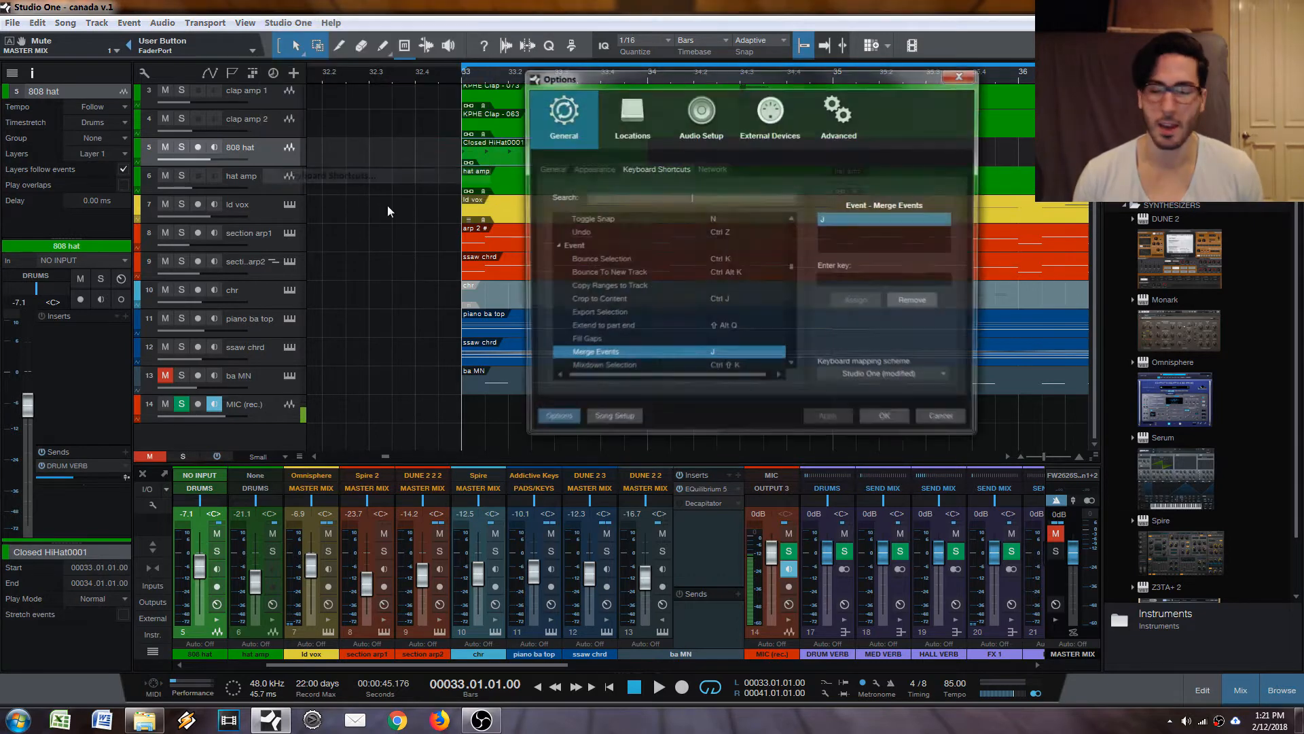
Step: Search the keyboard shortcuts for the 'merge' command
text(m)
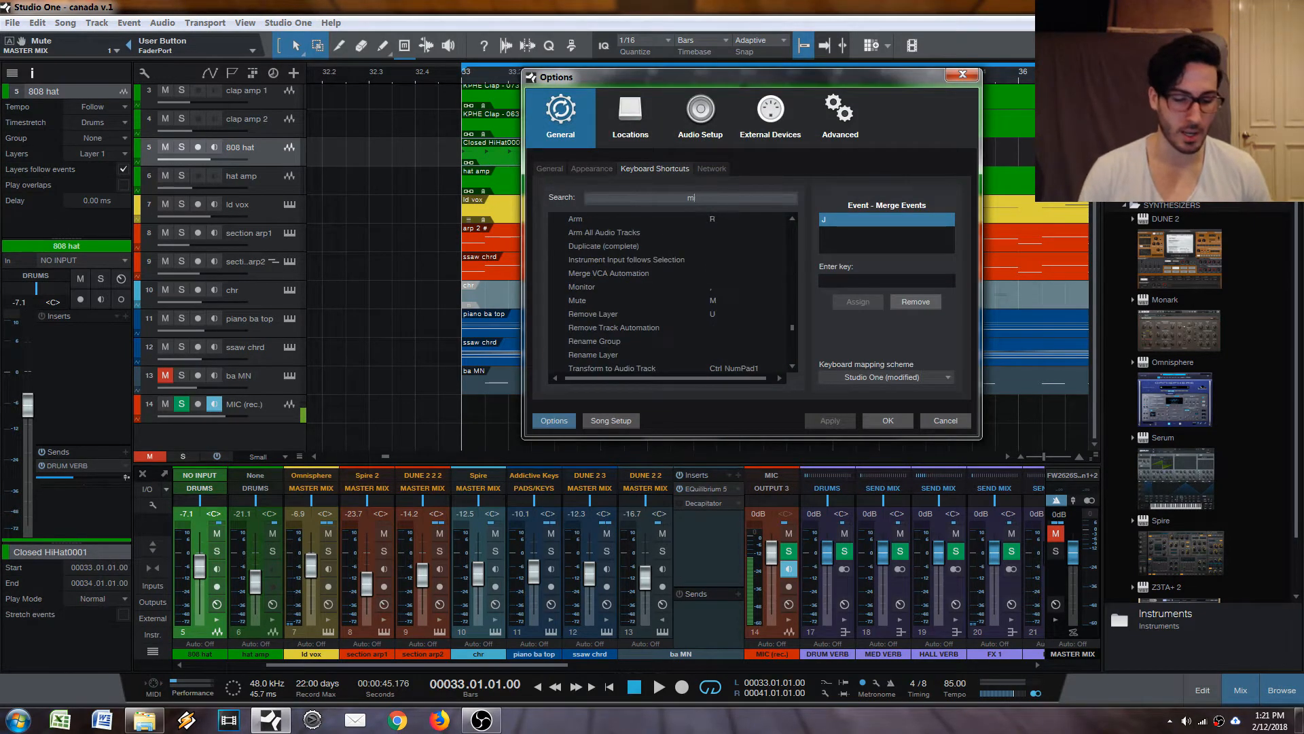
text(erge)
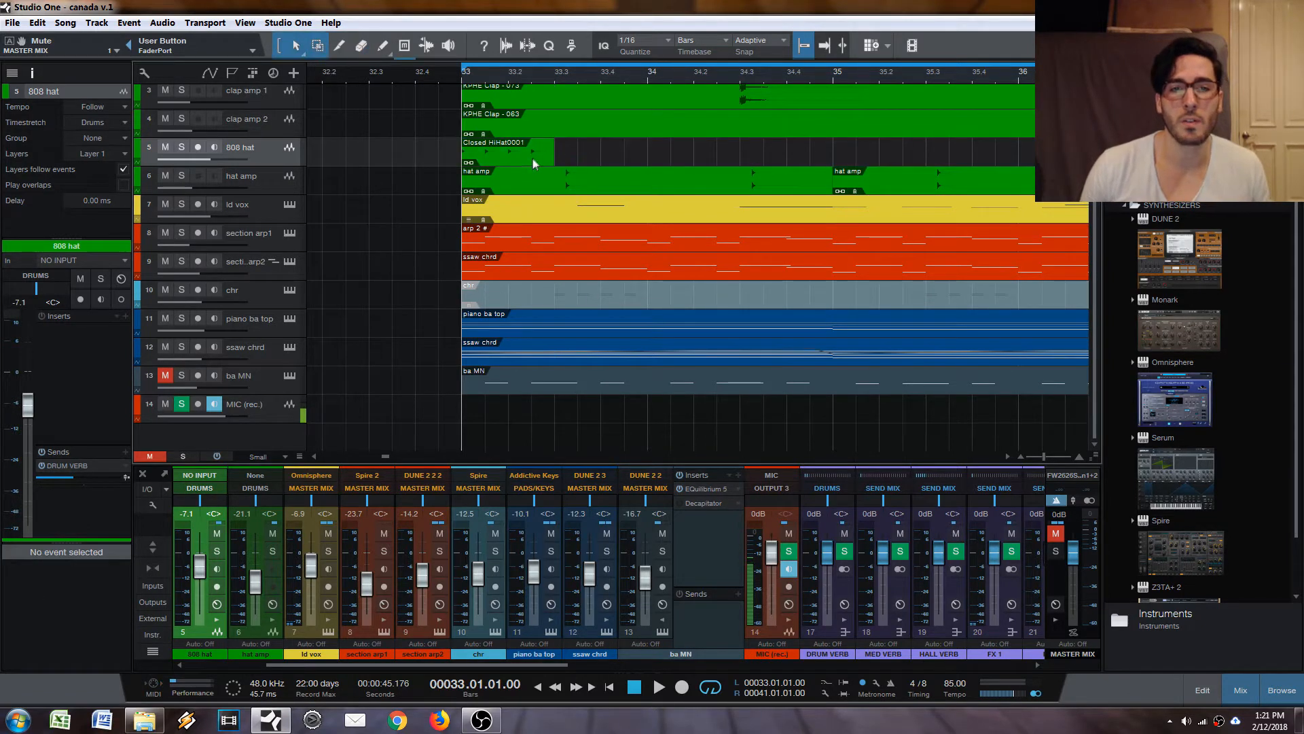
click(503, 149)
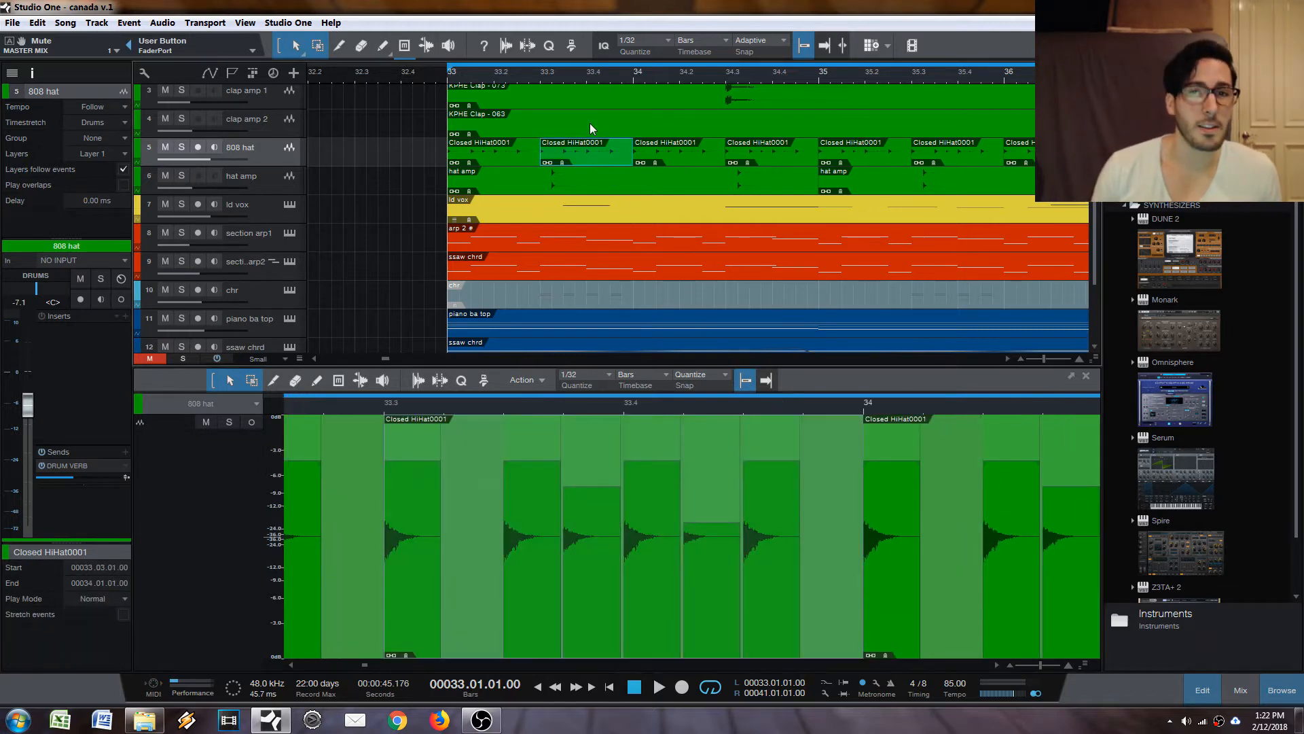
mouse_move(576, 140)
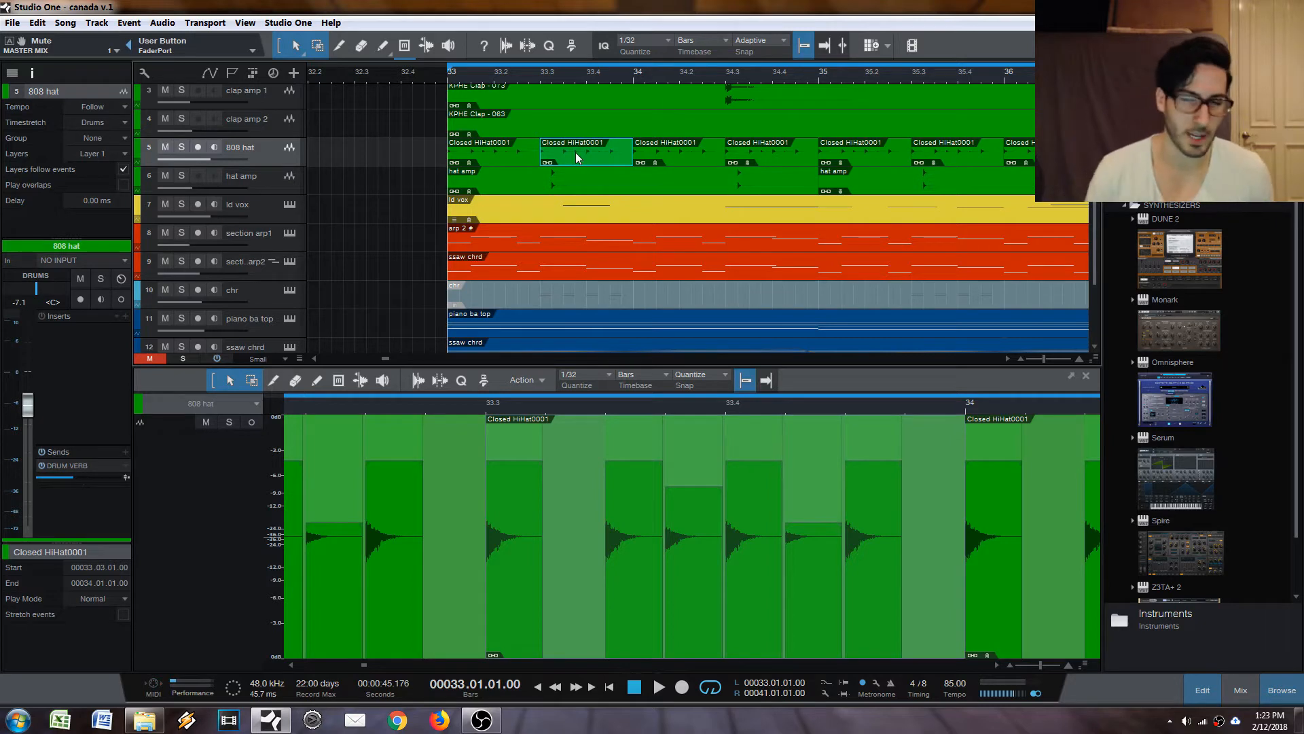
mouse_move(590, 166)
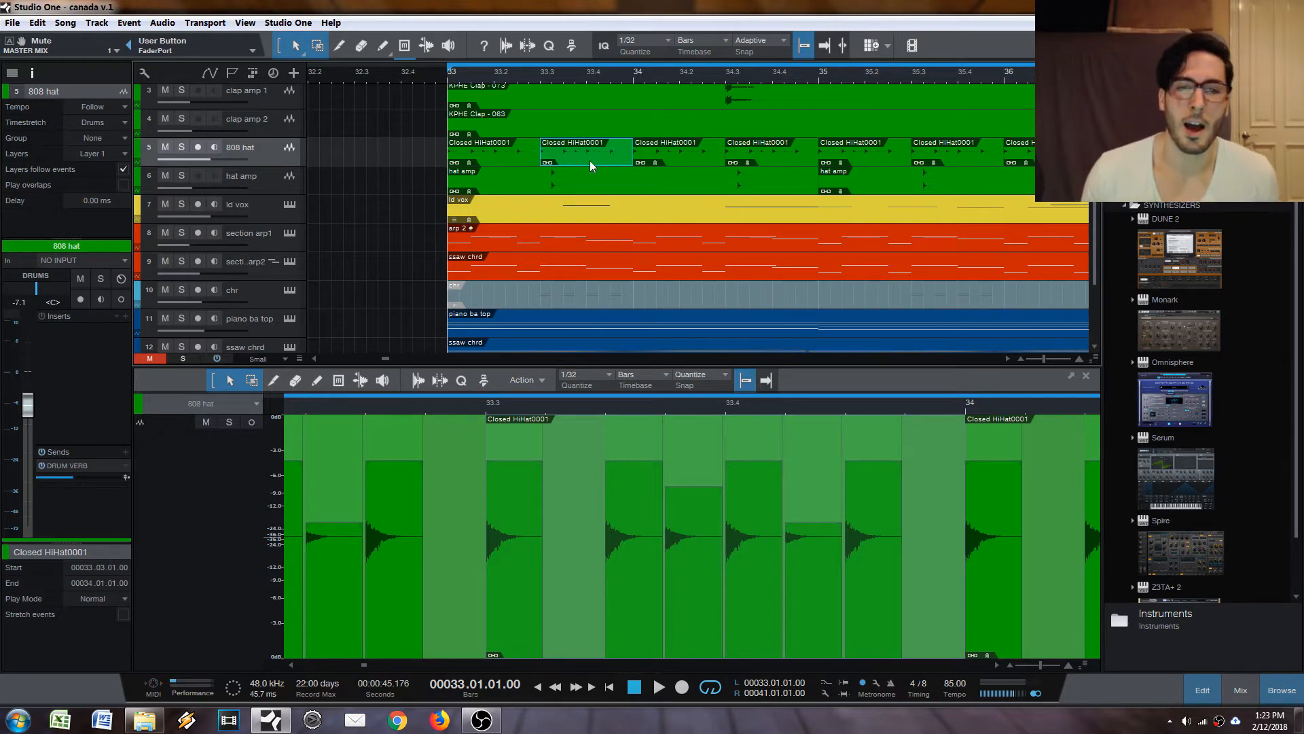
Step: Colour the second hi-hat event purple from its context menu
right_click(589, 166)
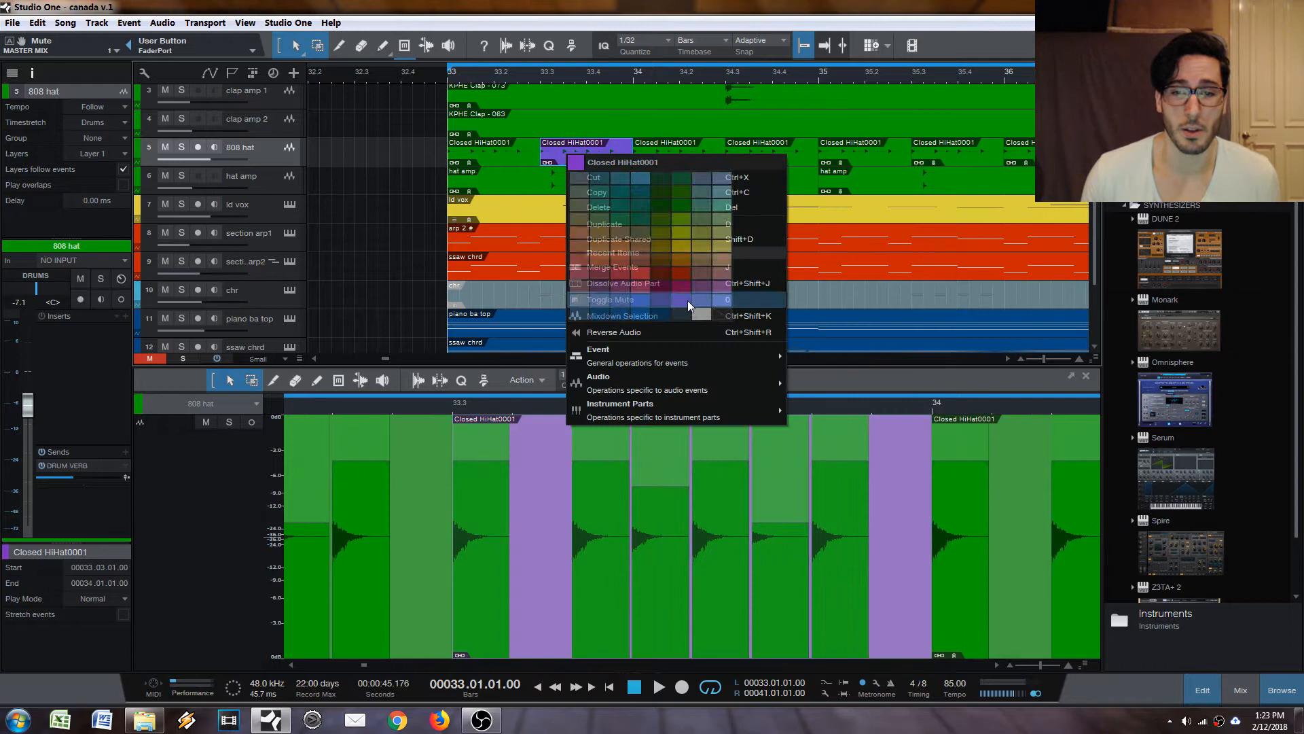
click(608, 299)
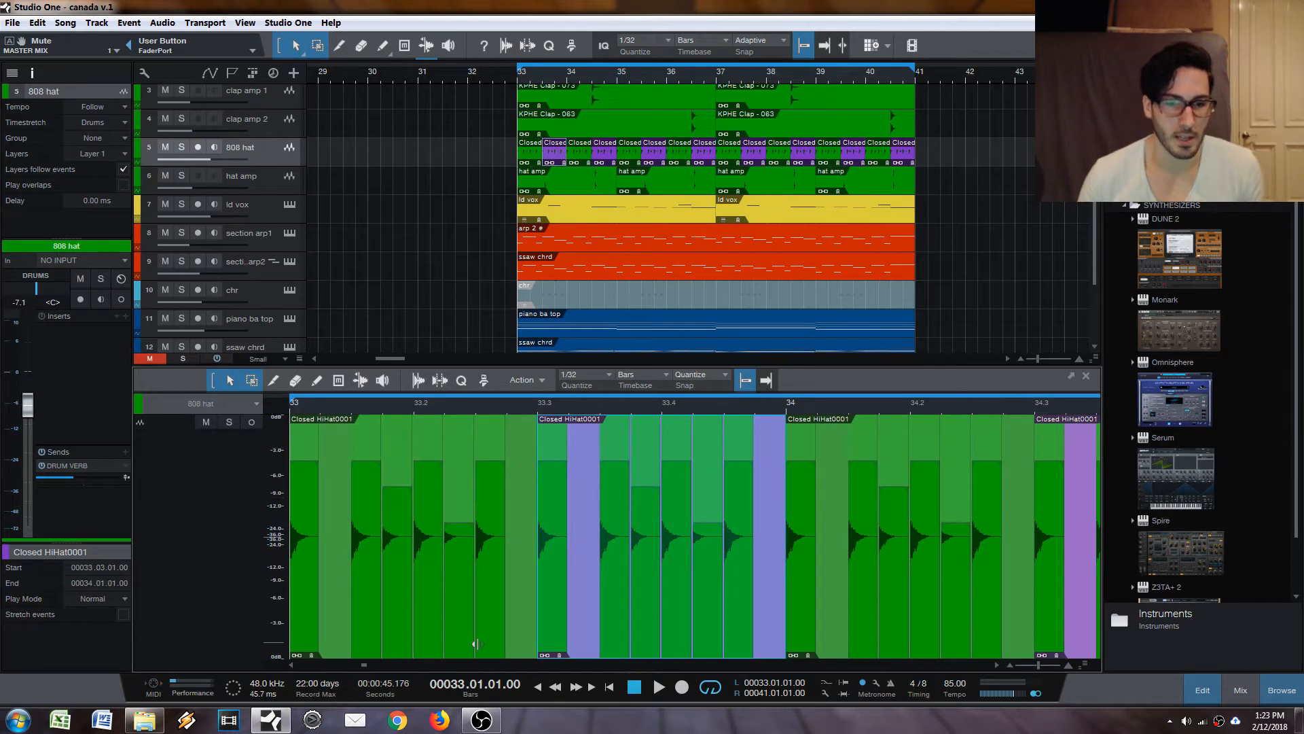
mouse_move(674, 592)
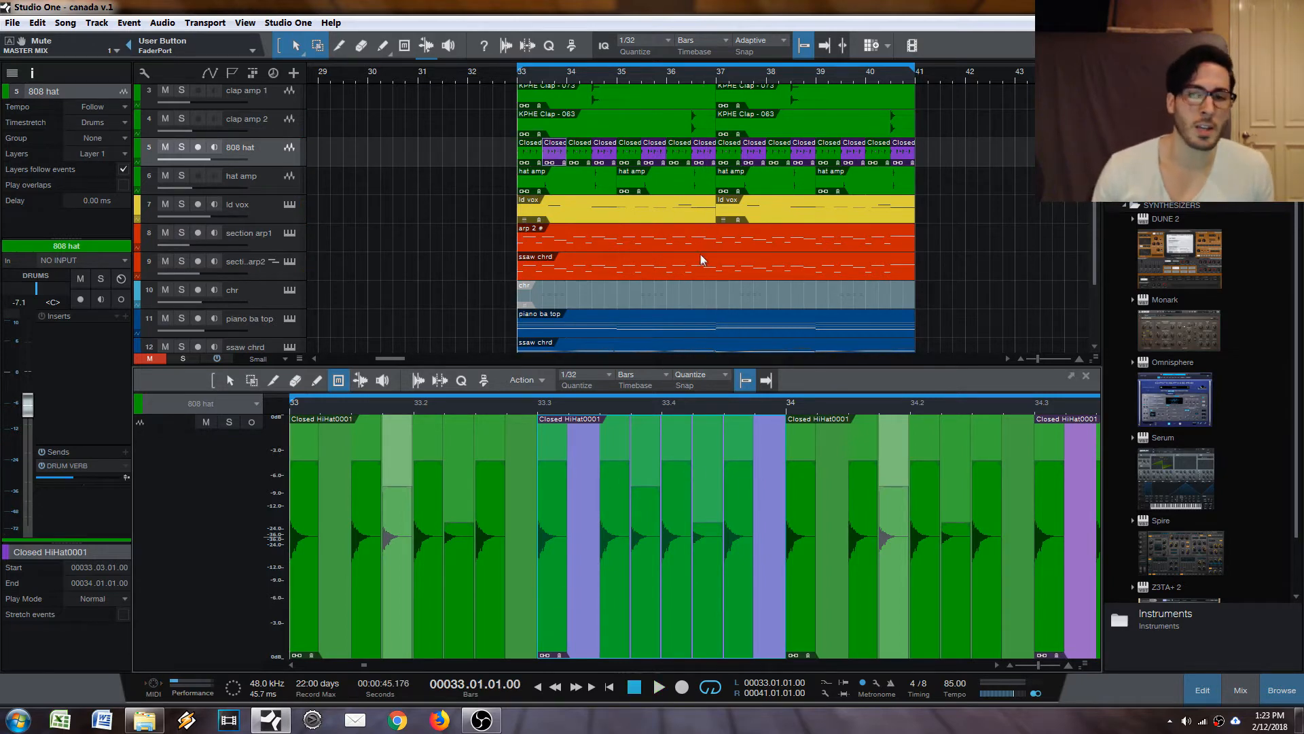
mouse_move(610, 255)
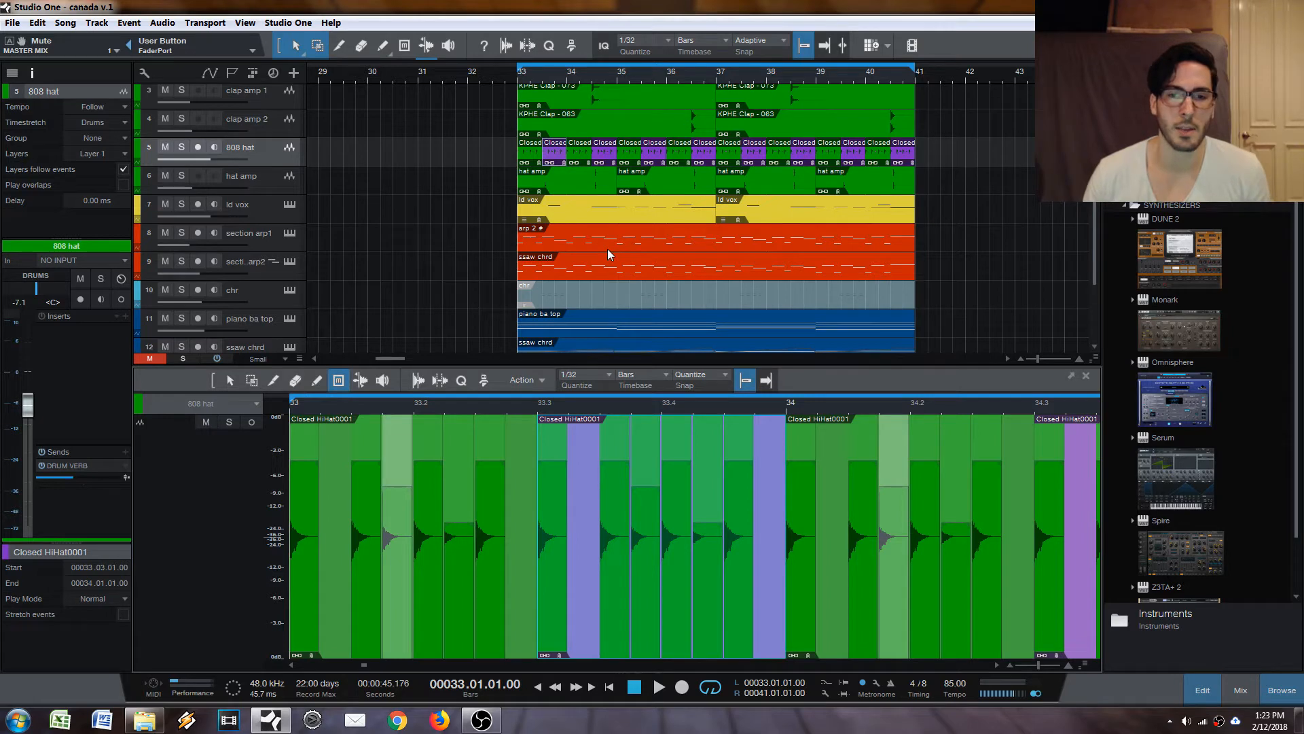
mouse_move(622, 275)
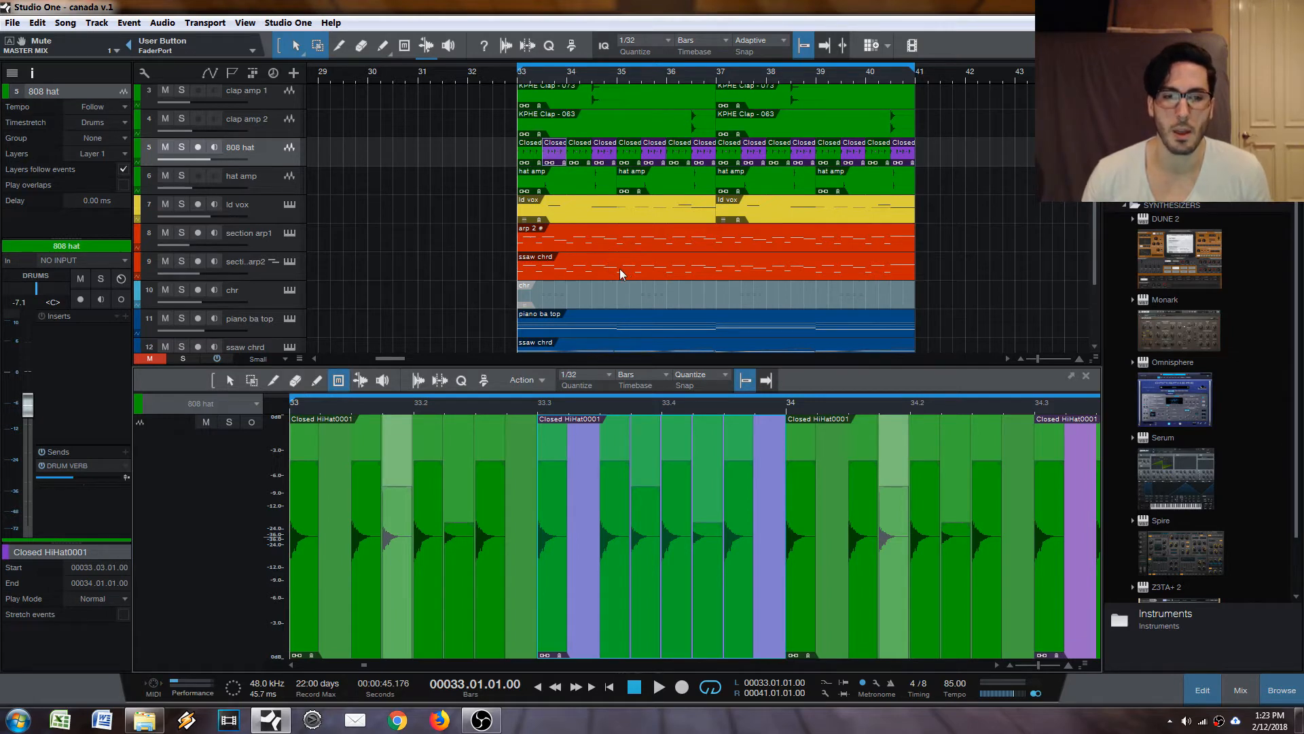
mouse_move(658, 264)
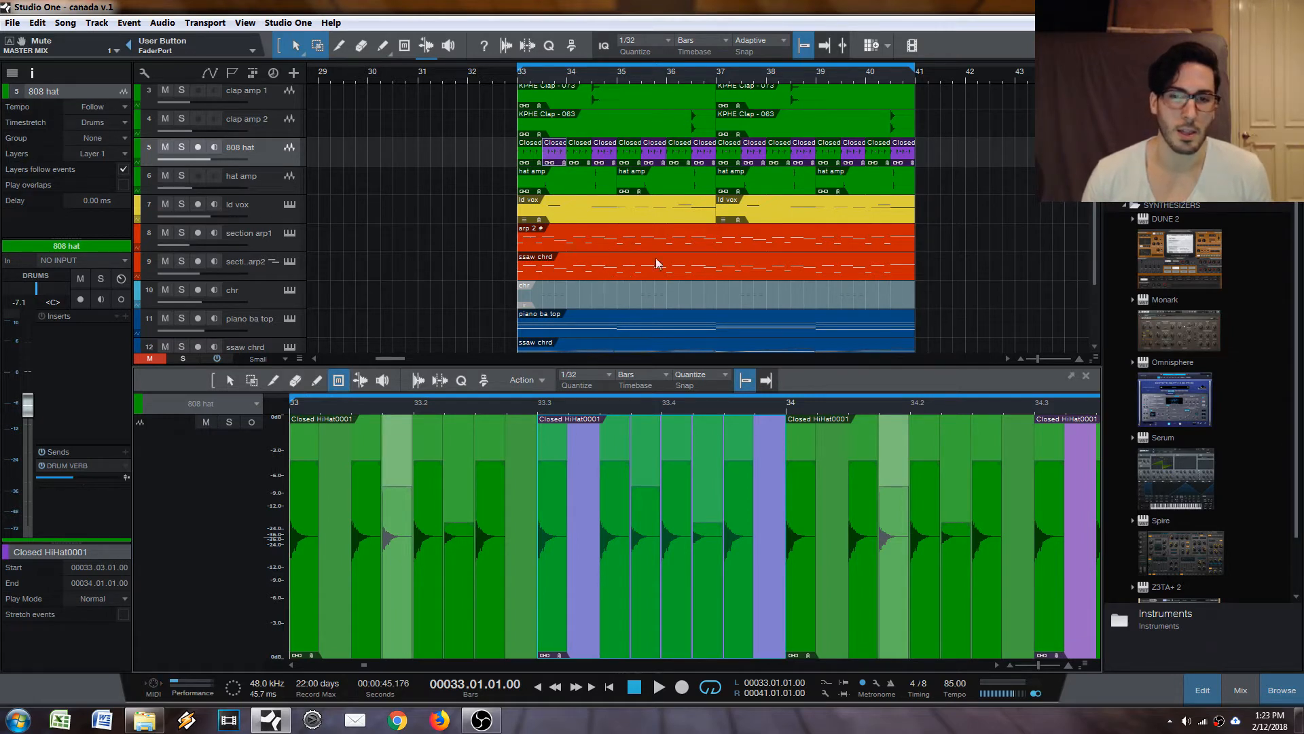
mouse_move(584, 275)
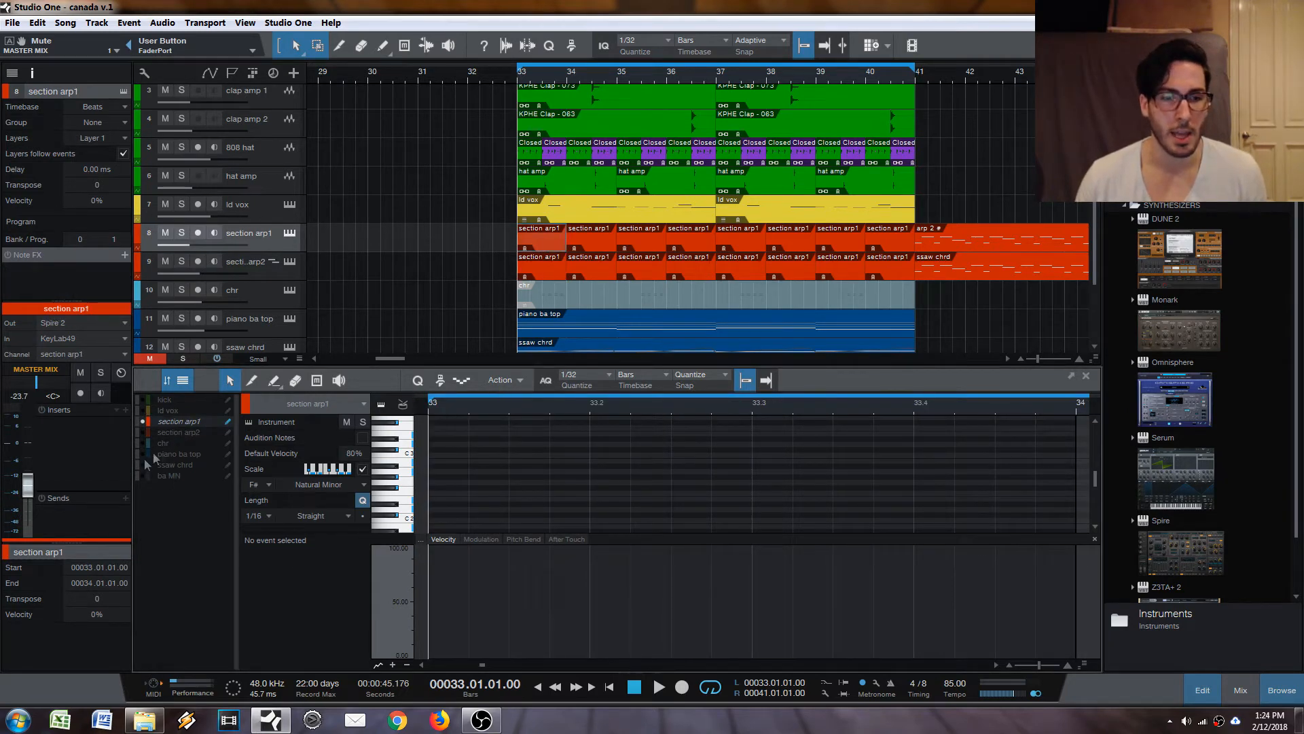
Step: Show the arp1 track's notes and select the chord and arp1 notes in the part
click(174, 465)
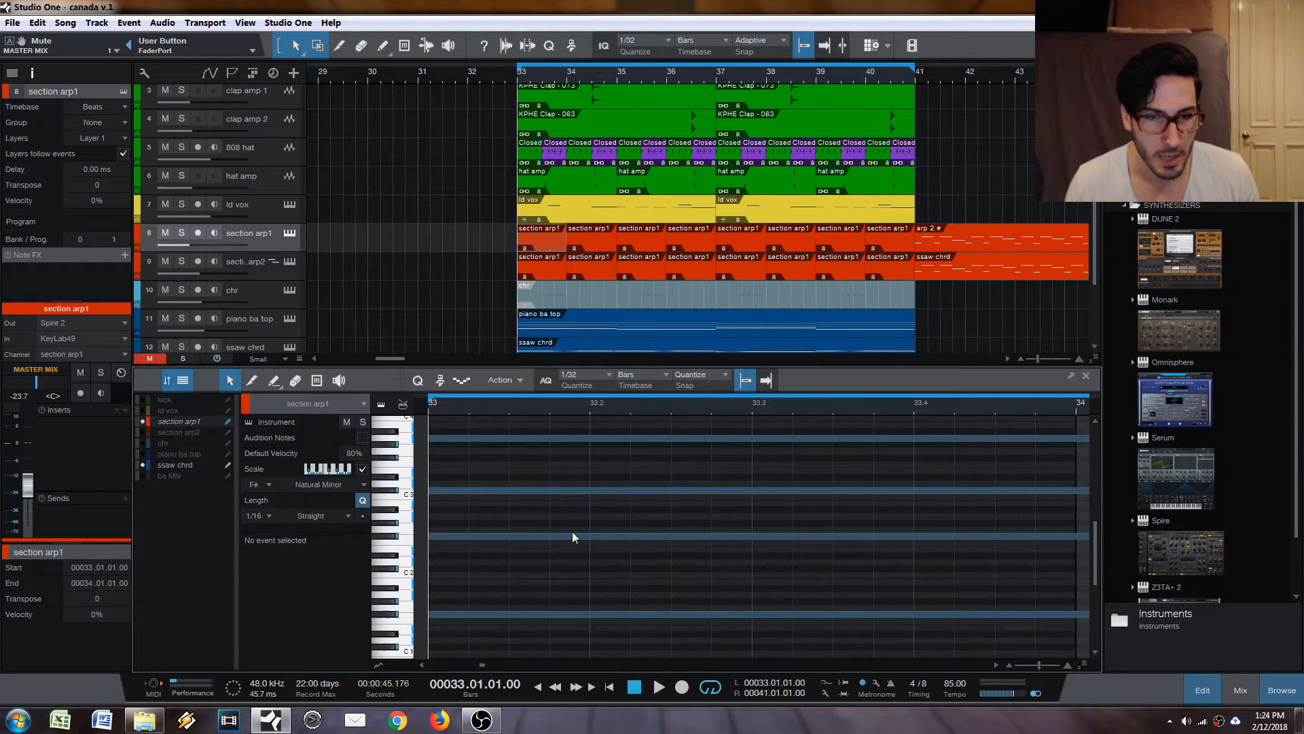
click(274, 381)
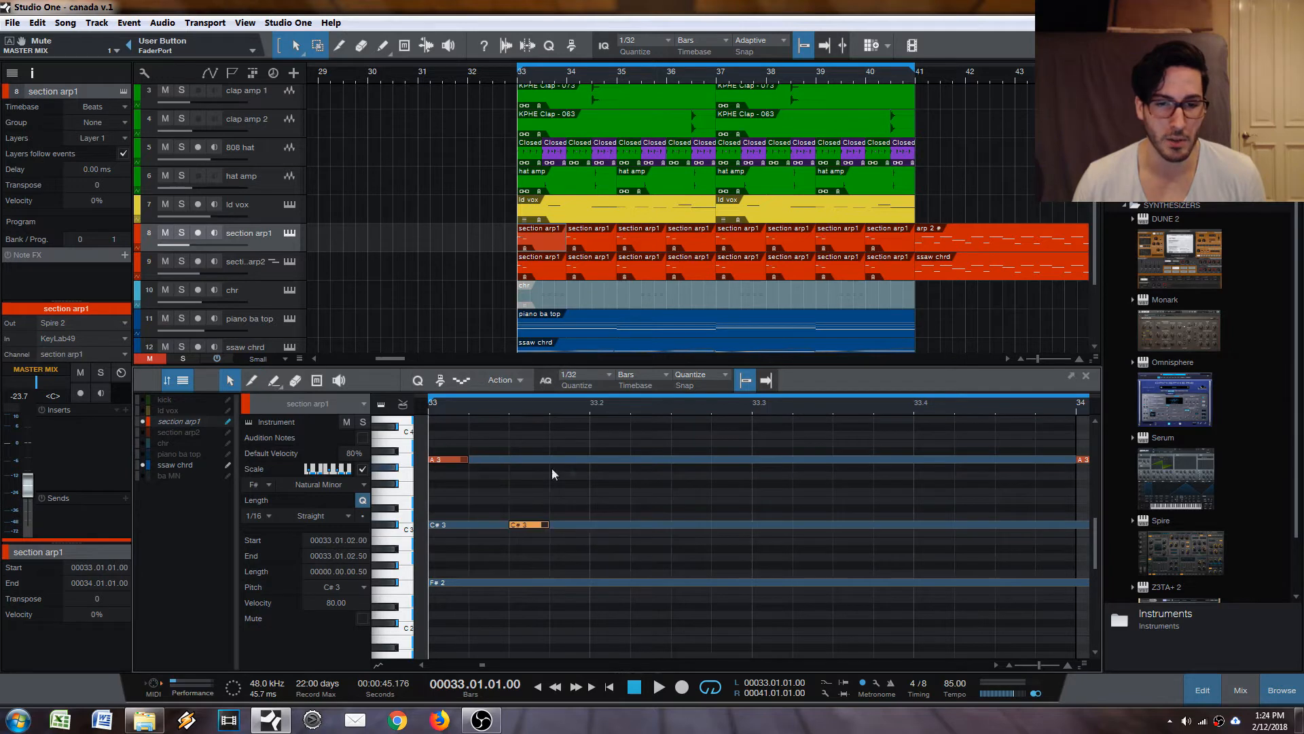
drag(549, 524, 591, 524)
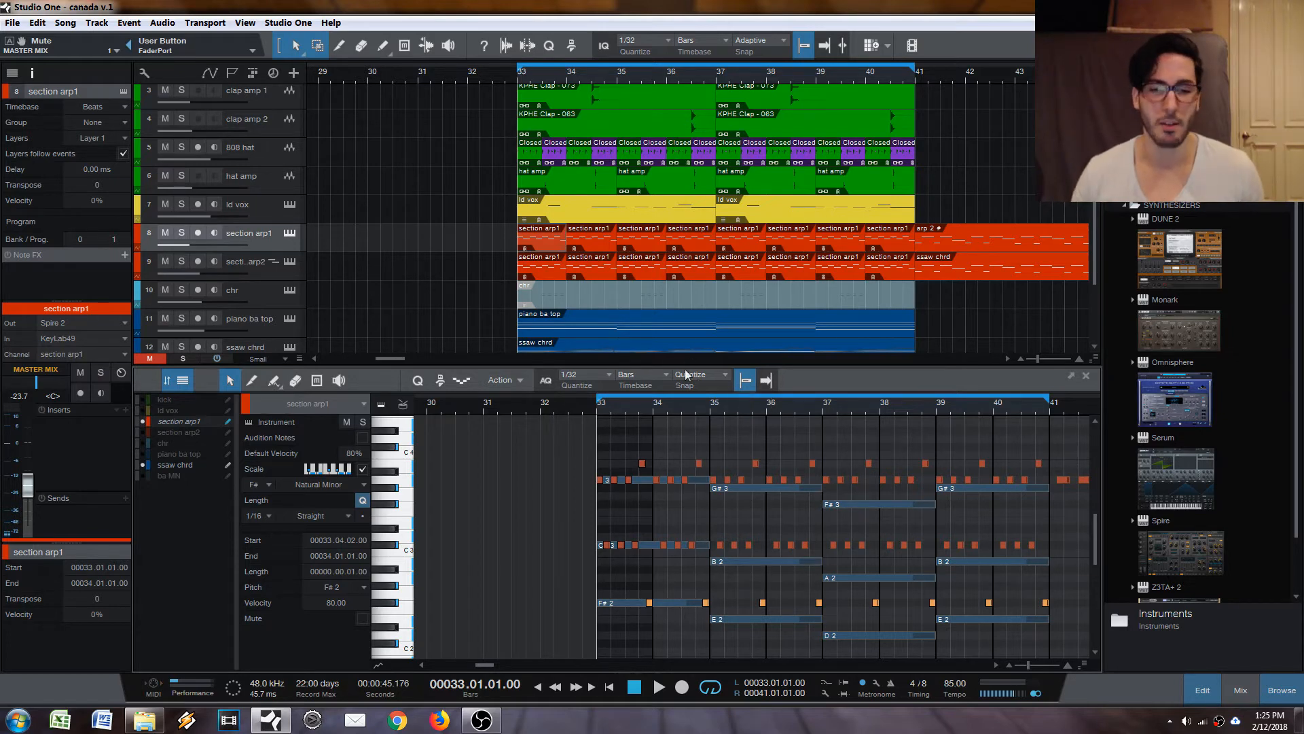
Step: Colour the section arp2 part purple from its context menu
click(590, 257)
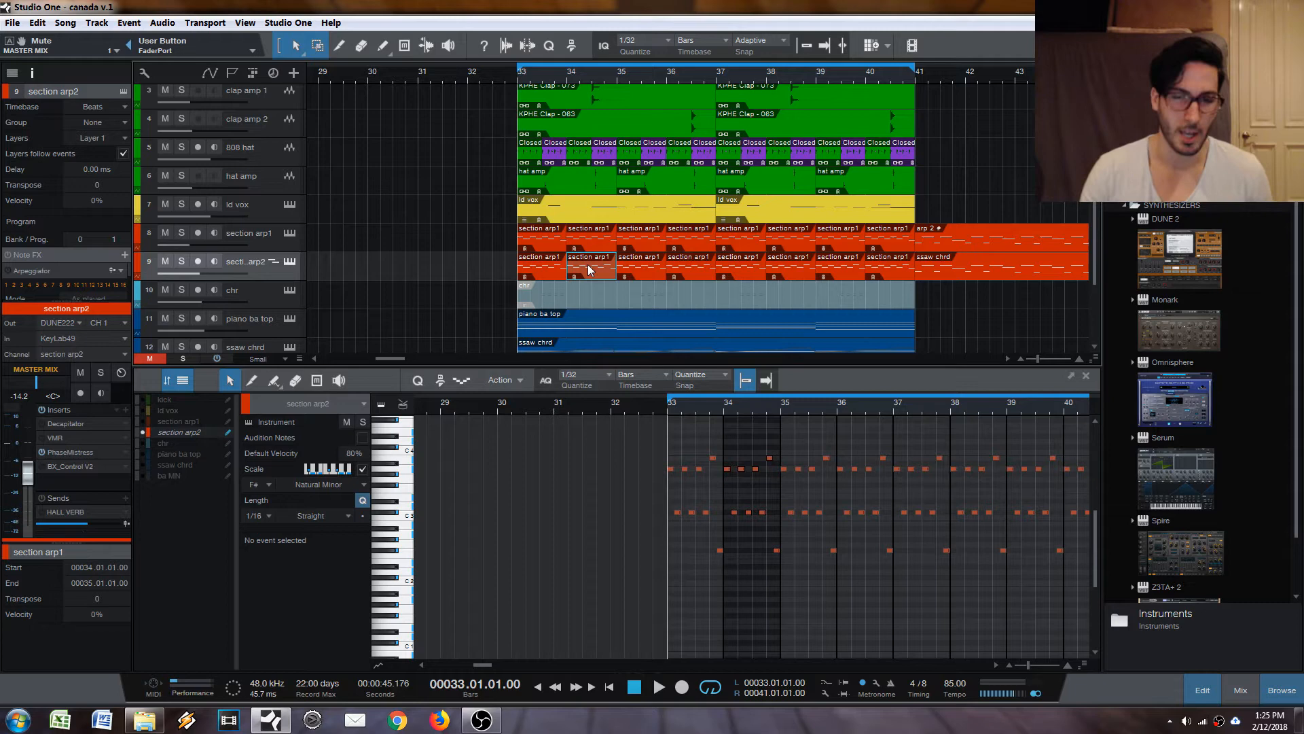
right_click(590, 255)
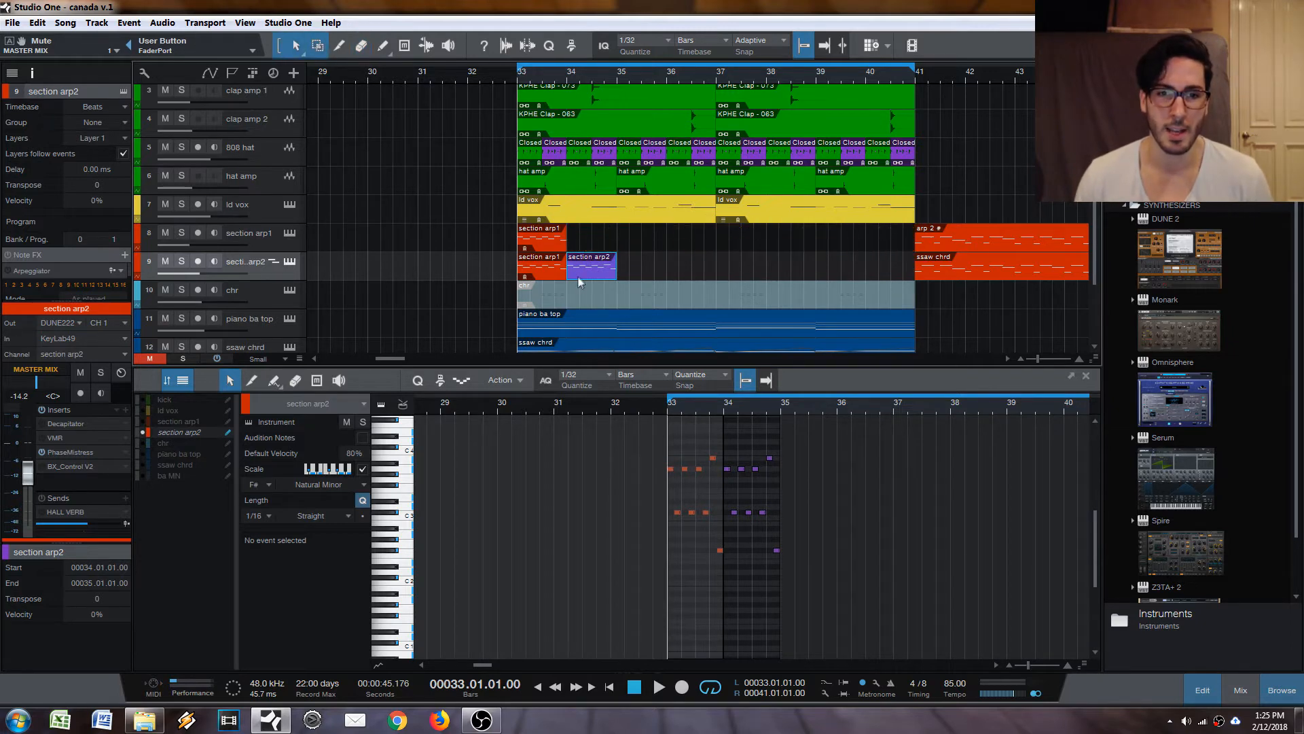
click(541, 228)
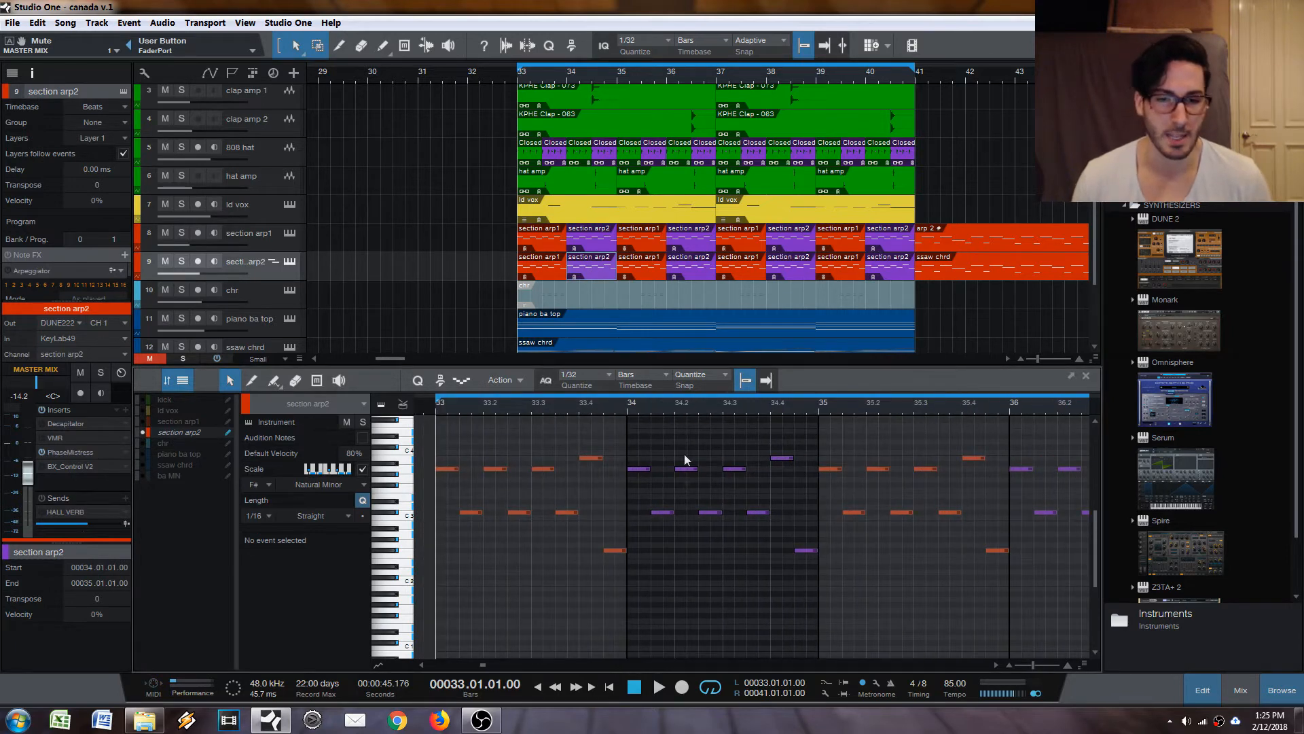
mouse_move(682, 437)
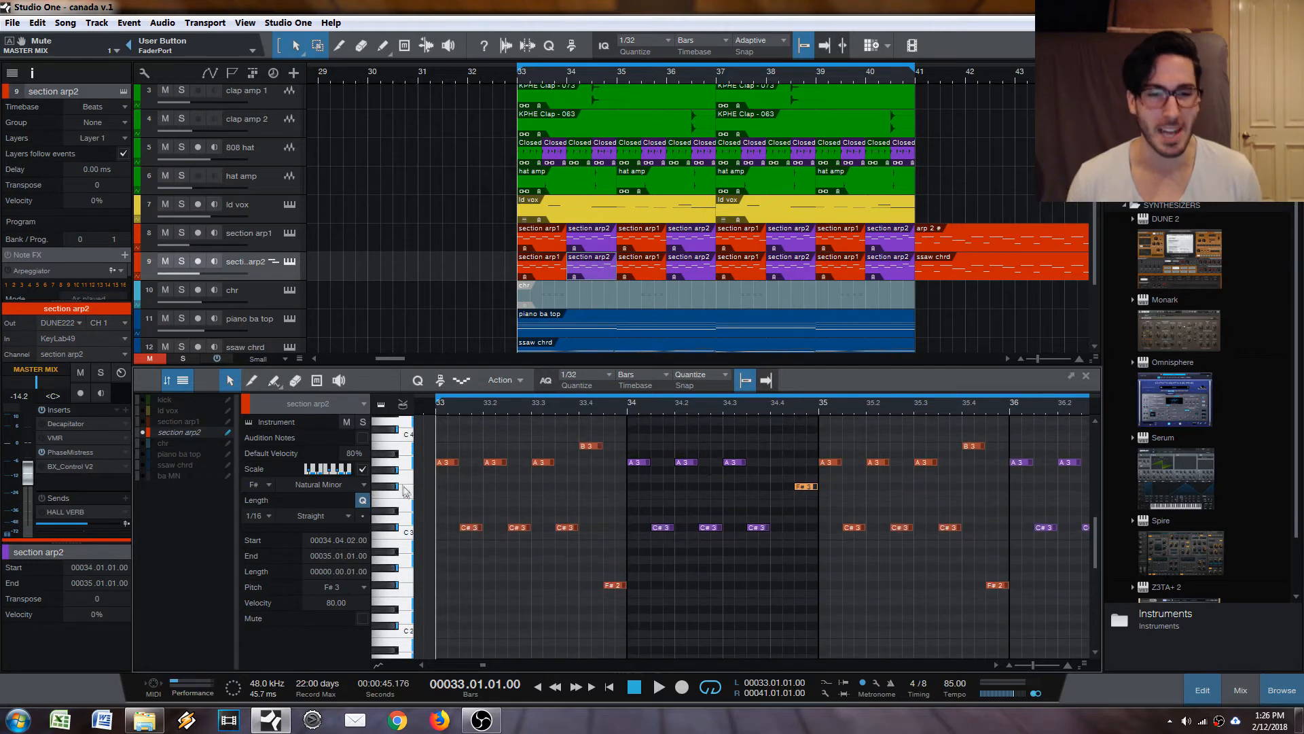
mouse_move(323, 507)
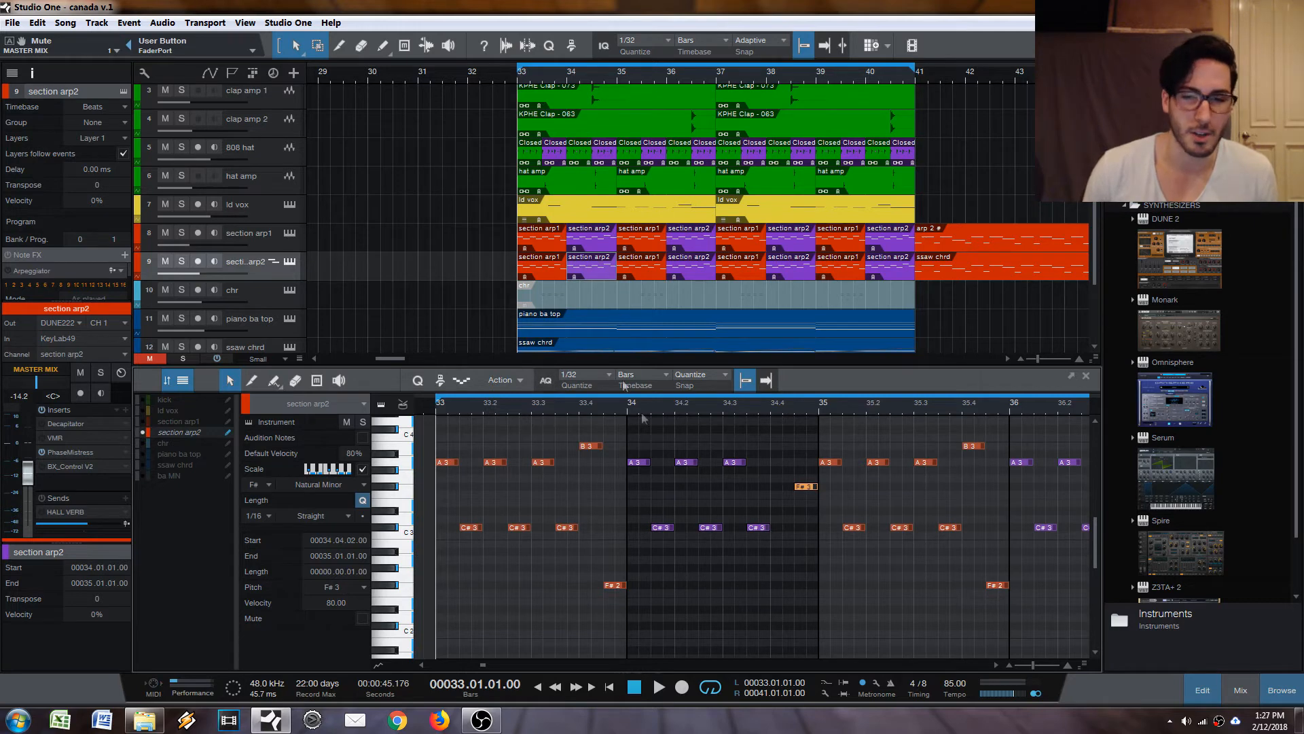
mouse_move(783, 482)
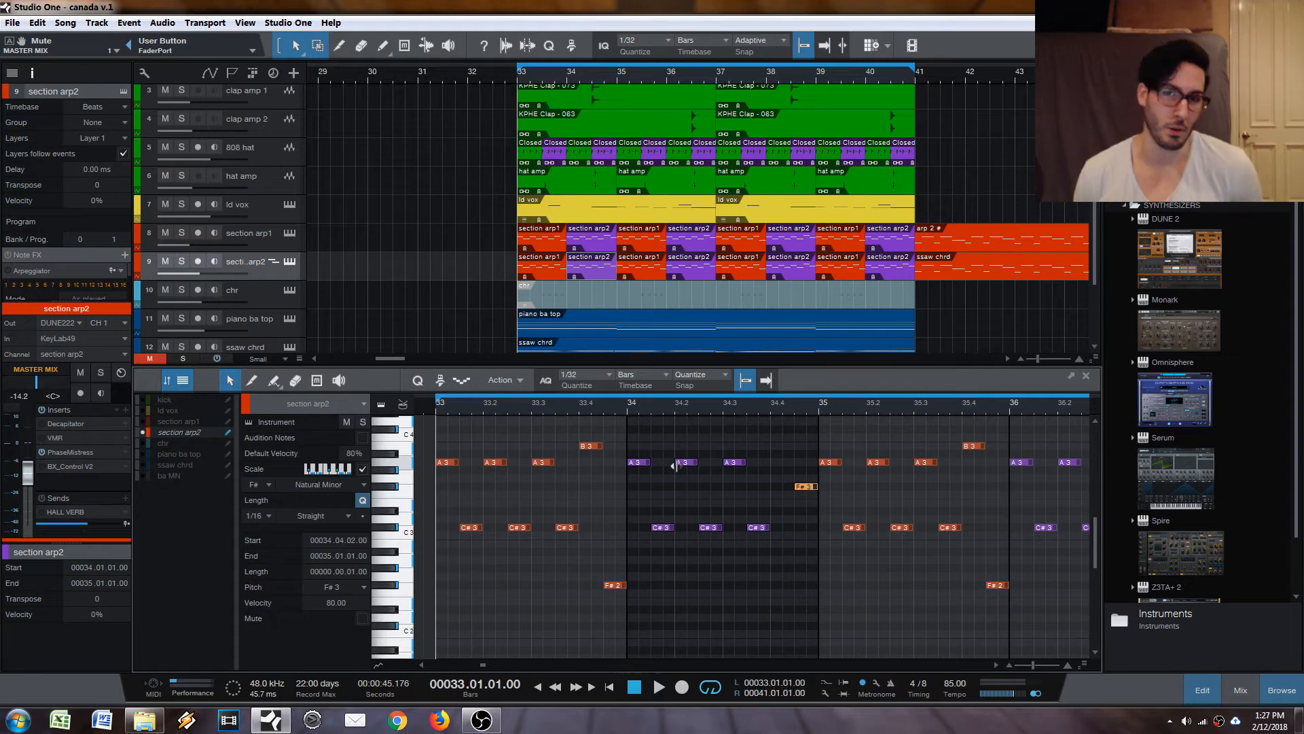
mouse_move(454, 454)
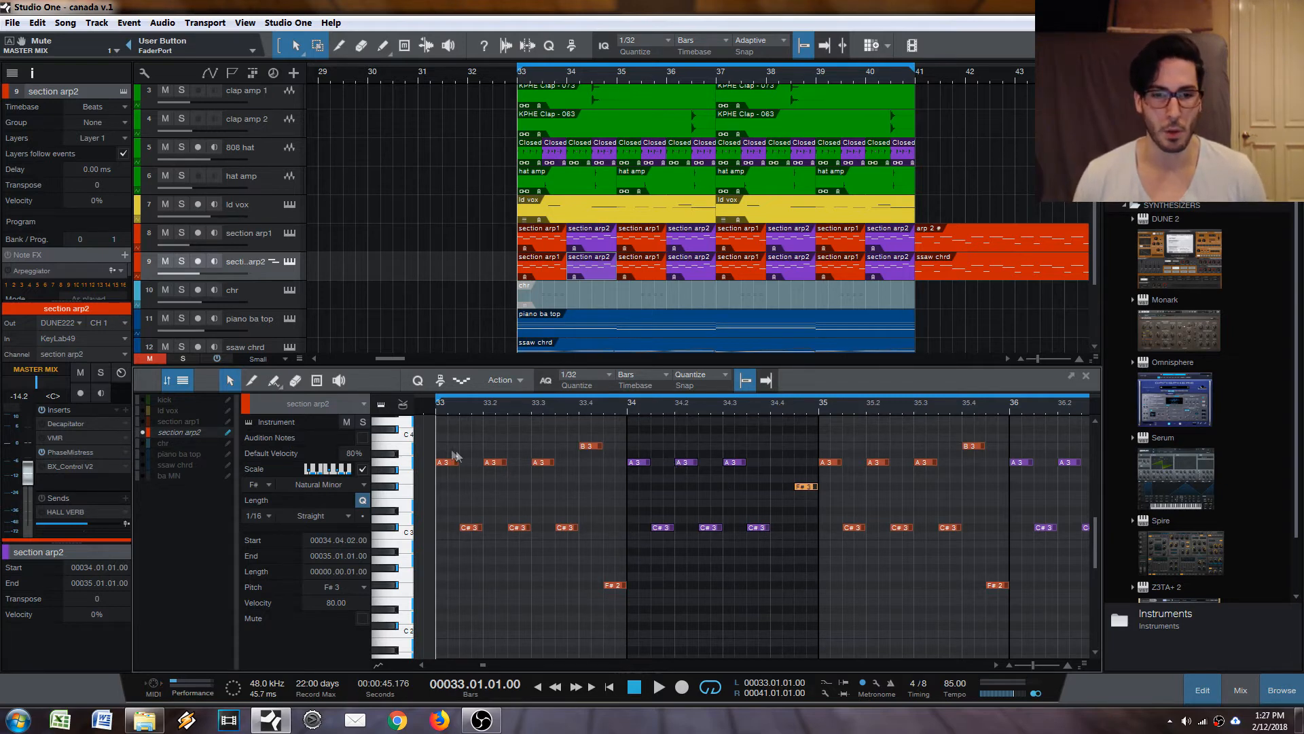
Step: Drag the late bar-34 arp2 note up to F#3
drag(436, 436, 815, 604)
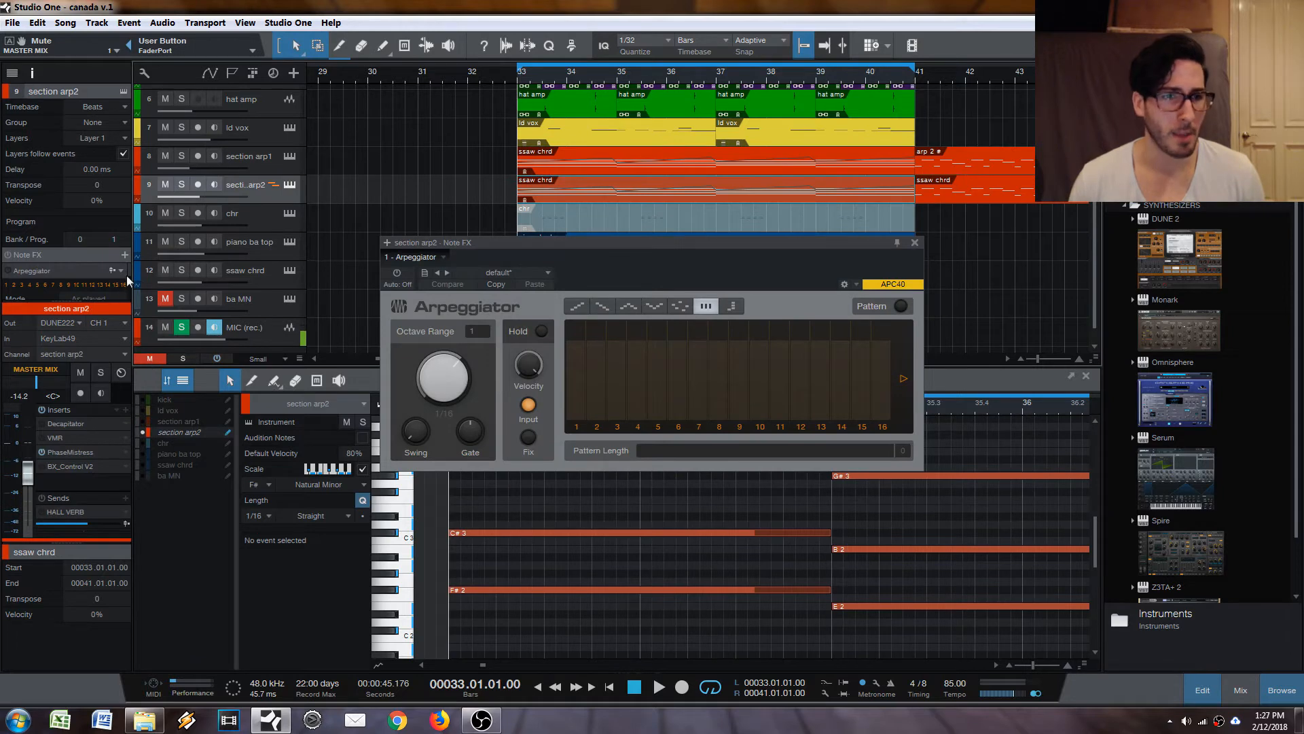
Step: Remove the Arpeggiator from section arp2 and mute the track
click(916, 242)
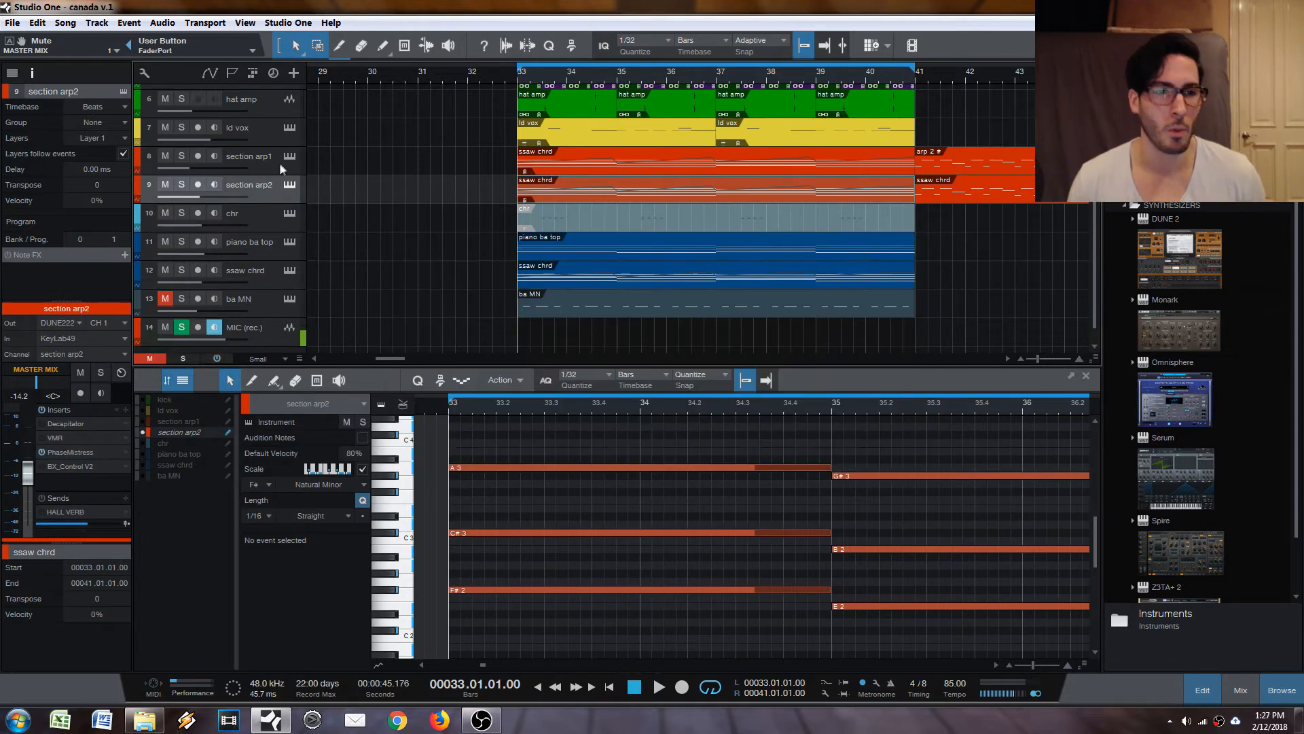
click(247, 156)
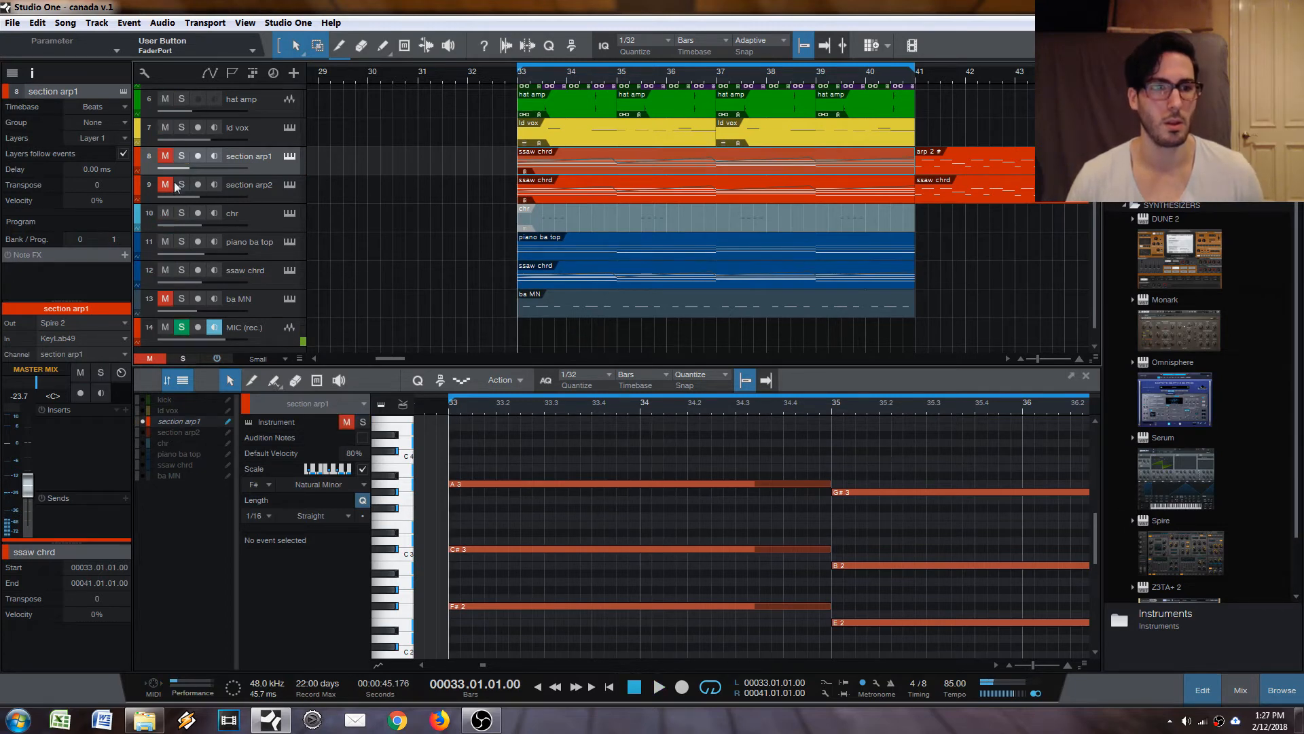
Step: Add an Arpeggiator Note FX to section arp1 at a 1/8 rate
click(125, 256)
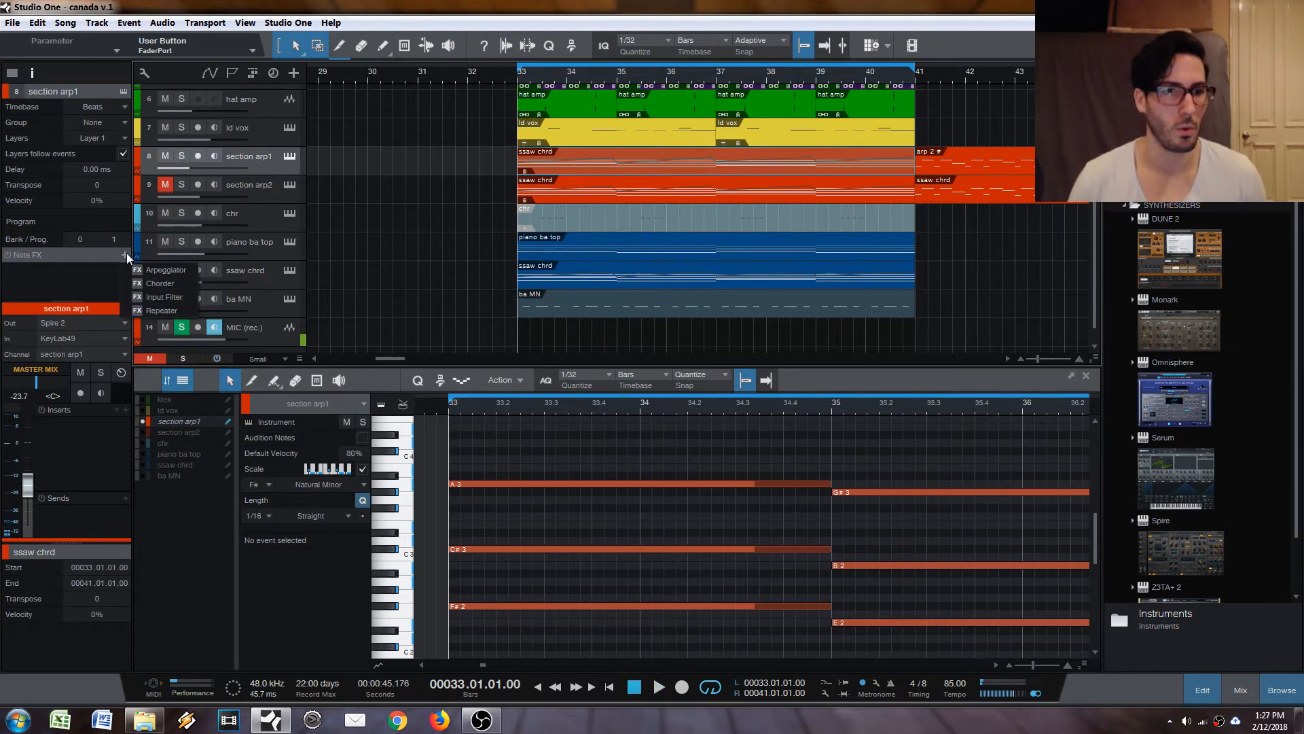
click(166, 269)
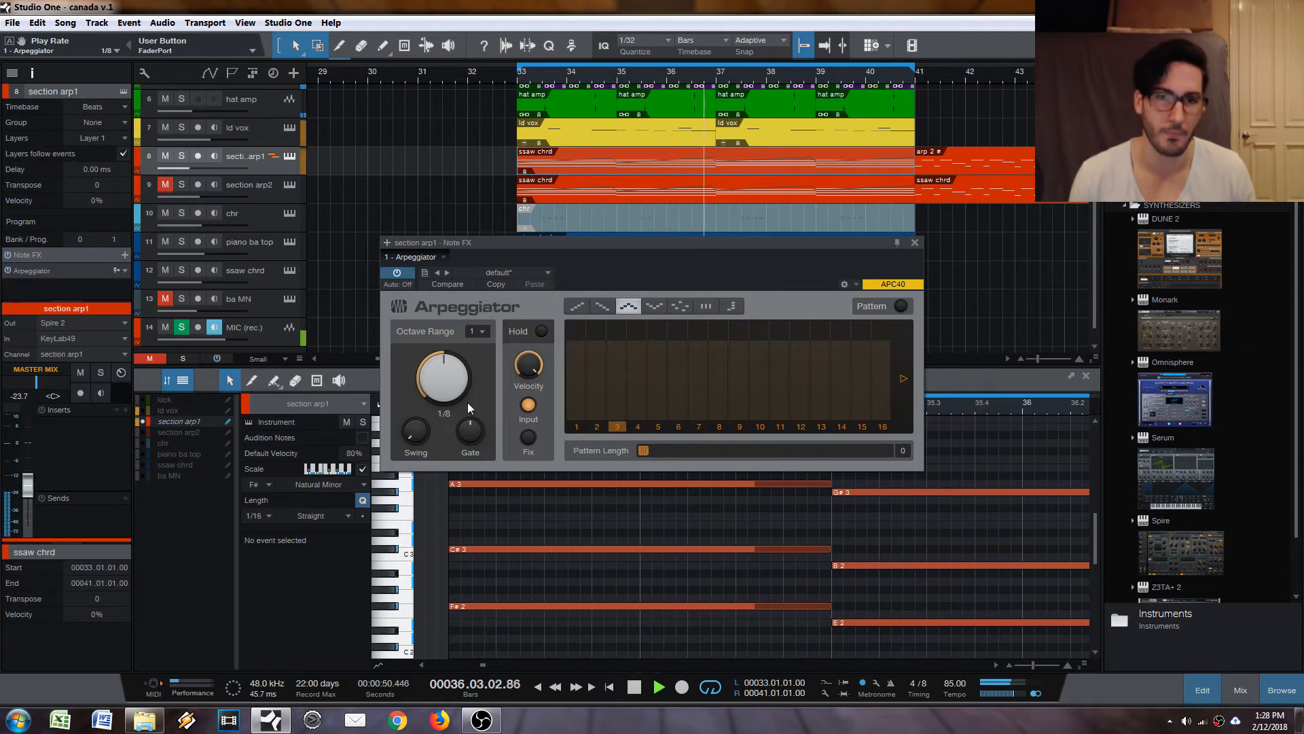
click(916, 242)
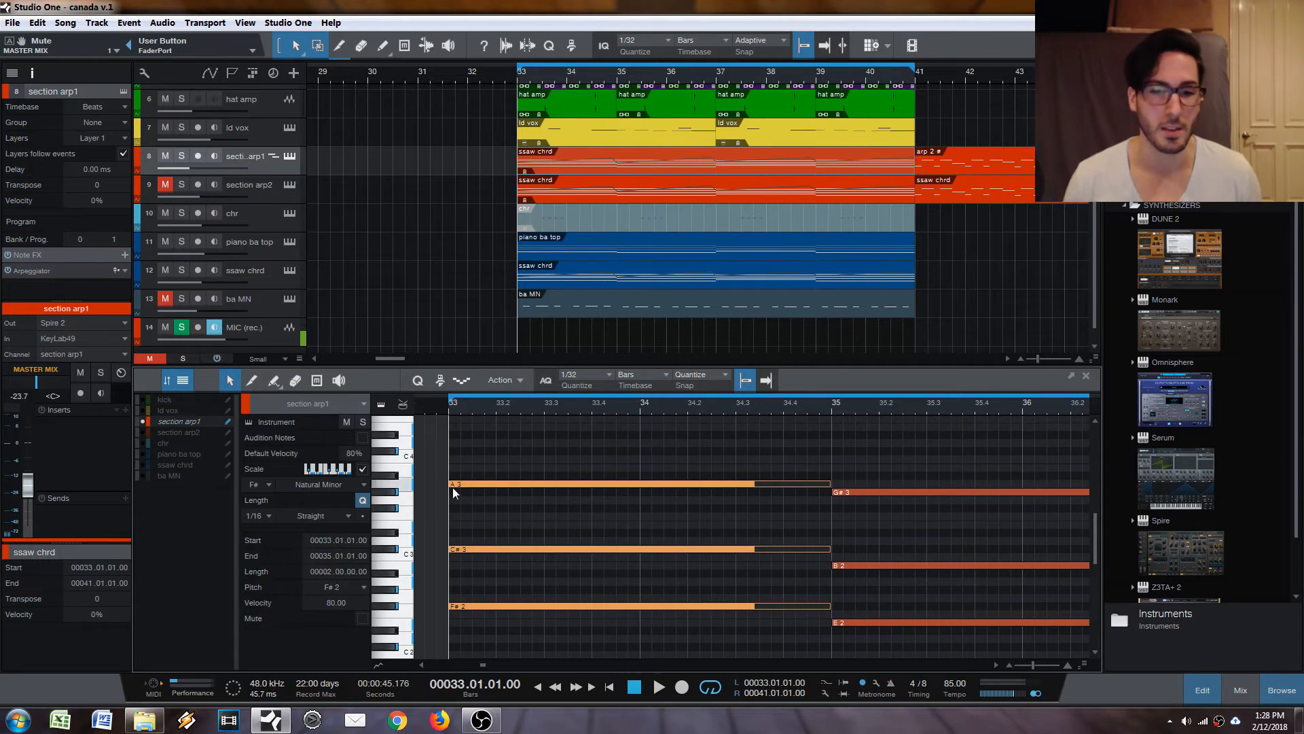
mouse_move(532, 448)
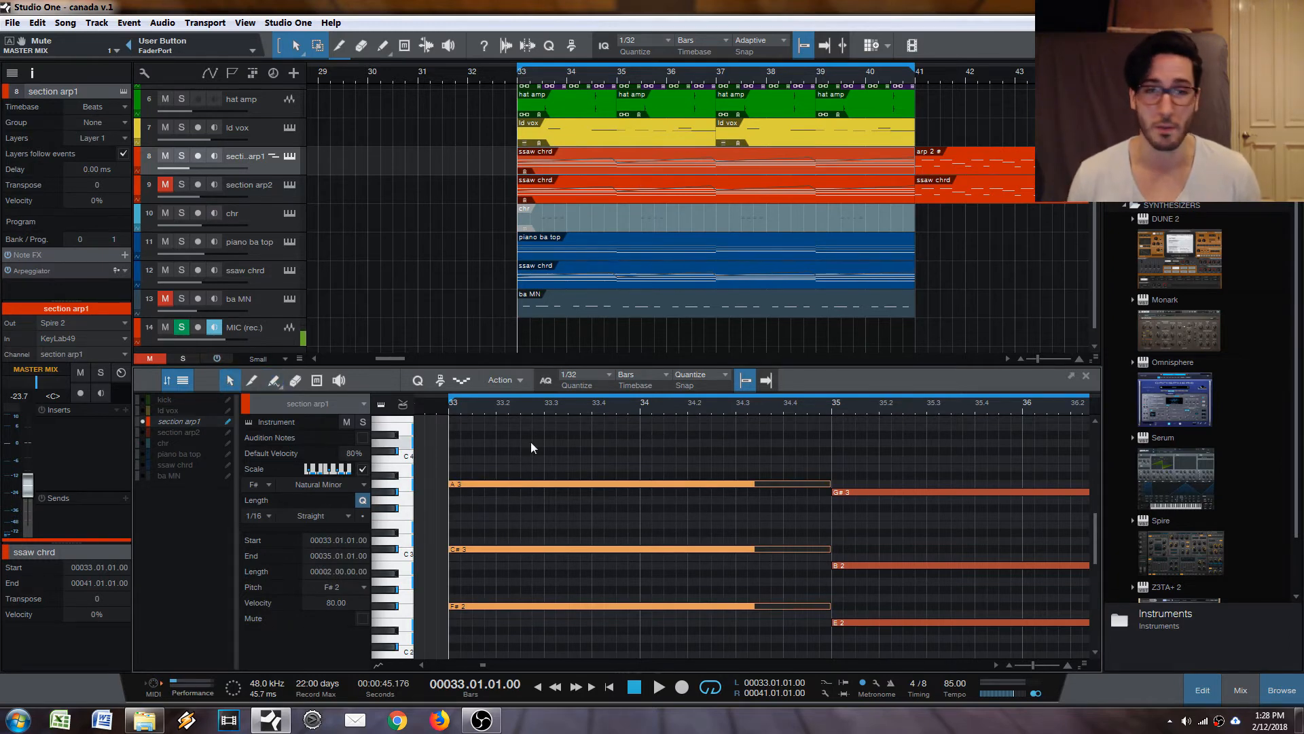
mouse_move(560, 339)
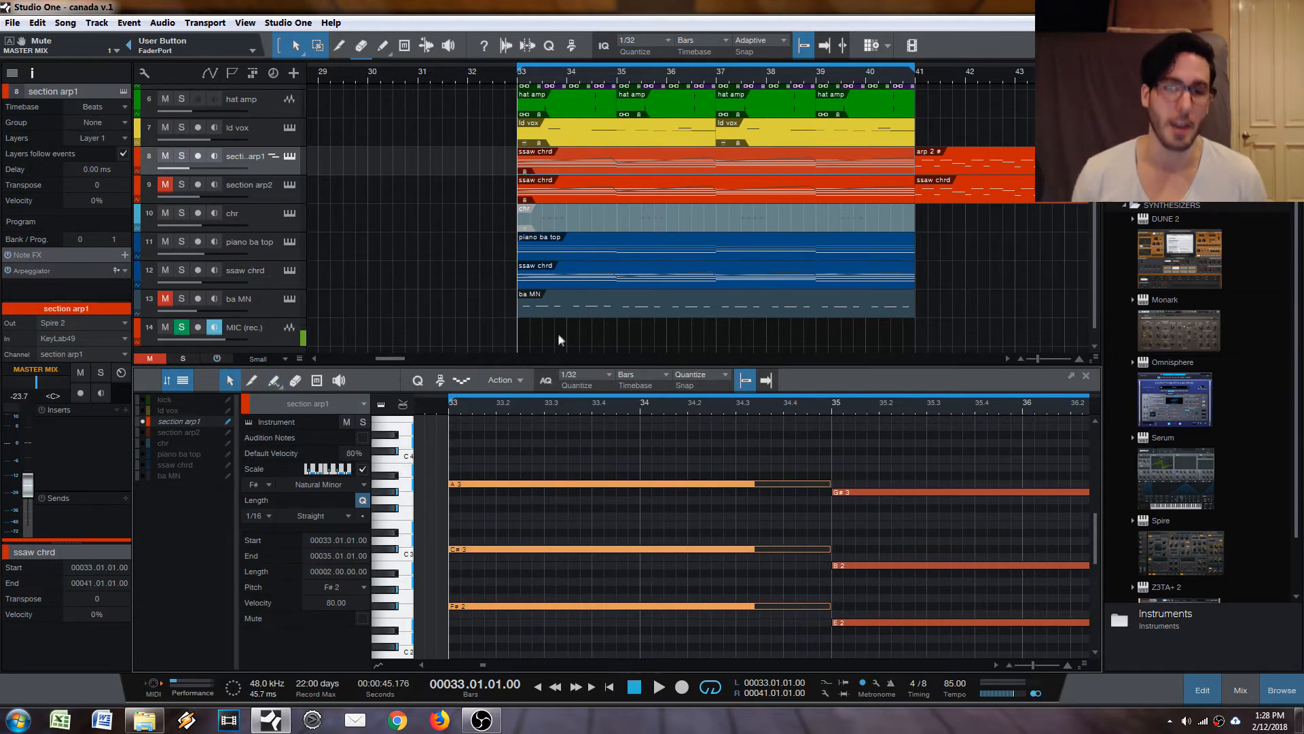
Step: Render the arp part's arpeggiator into real notes via Render Instrument Tracks
right_click(638, 156)
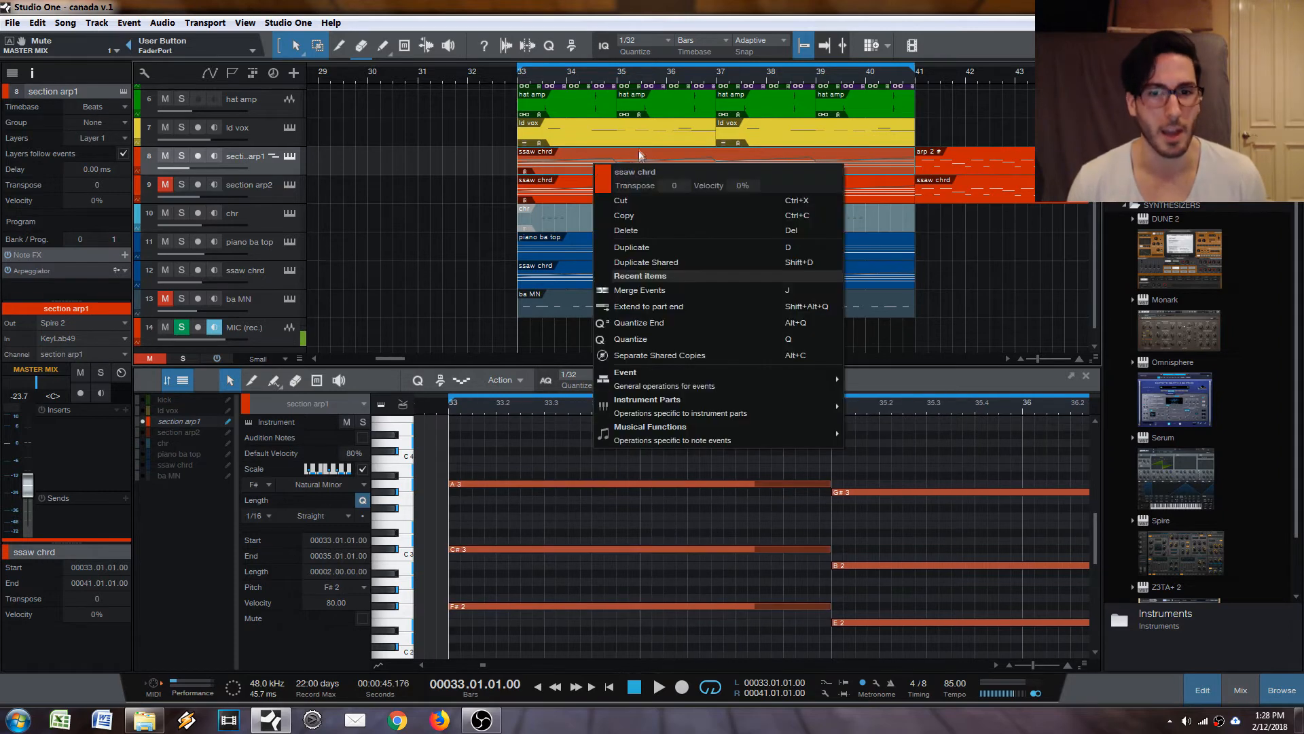
mouse_move(671, 434)
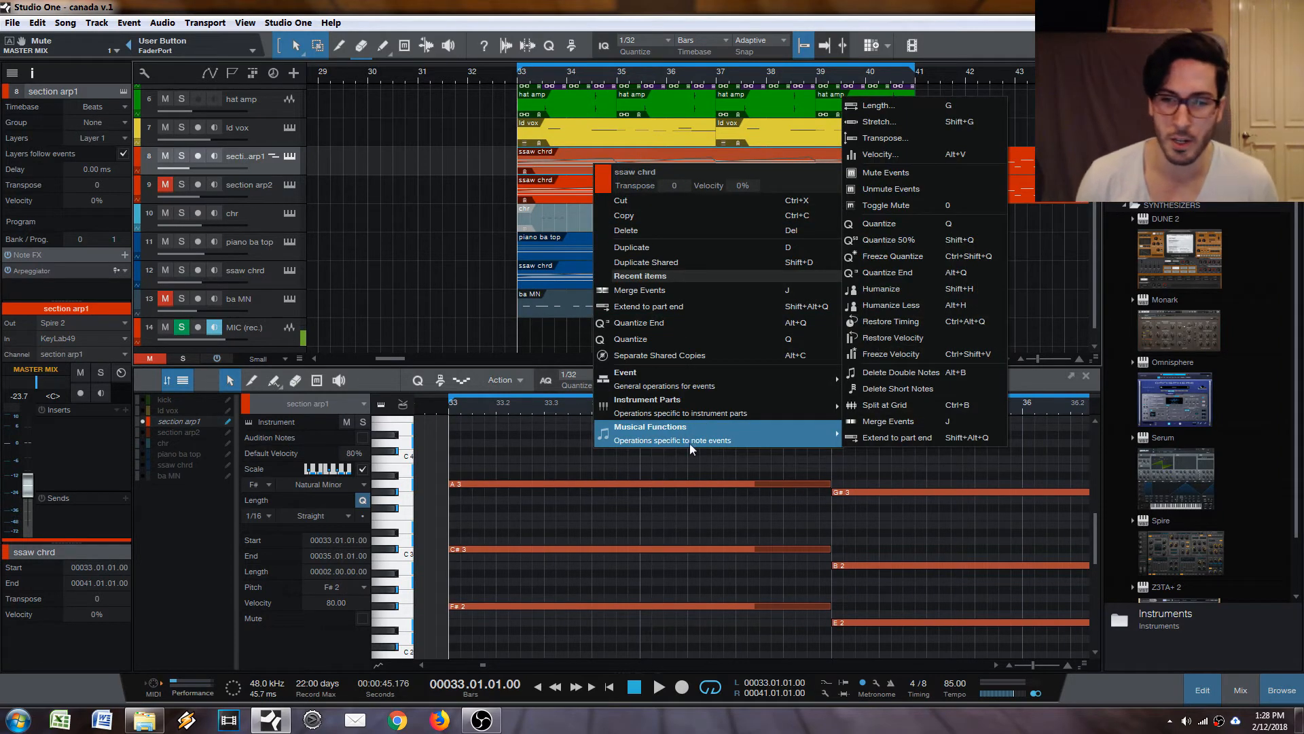
mouse_move(660, 399)
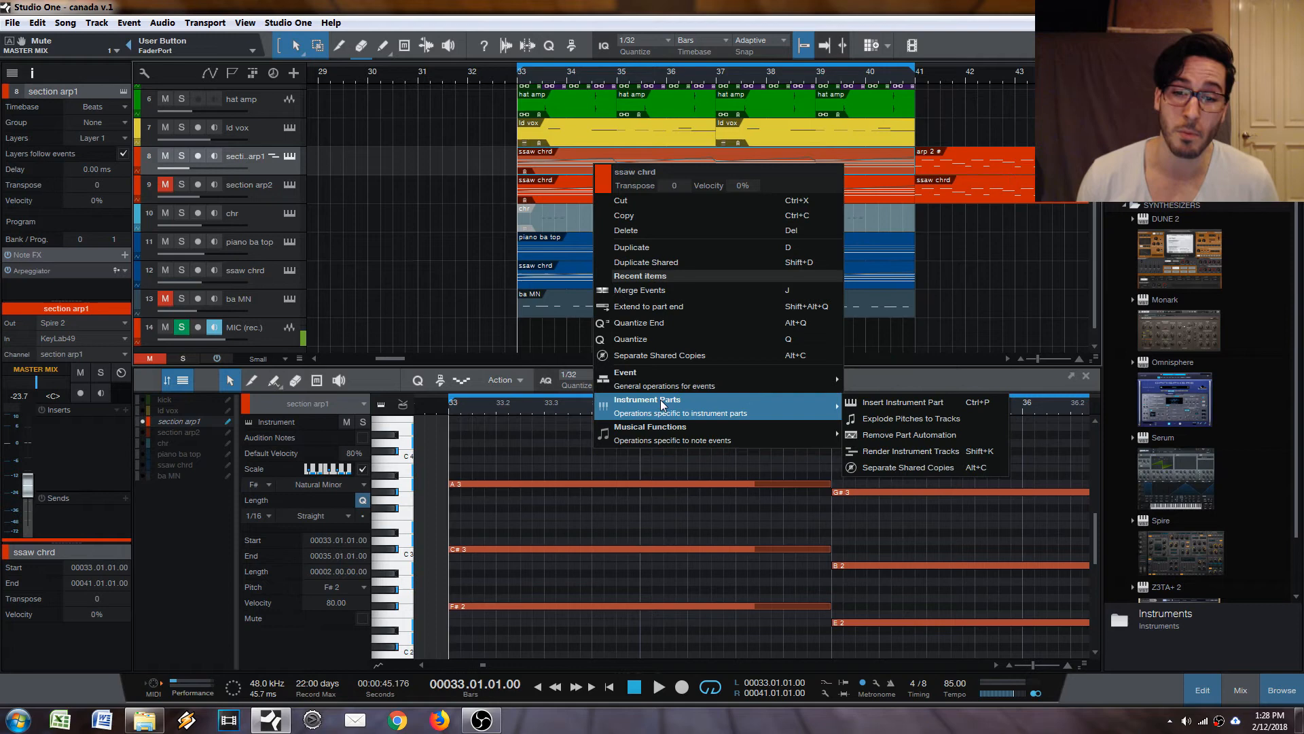
mouse_move(910, 451)
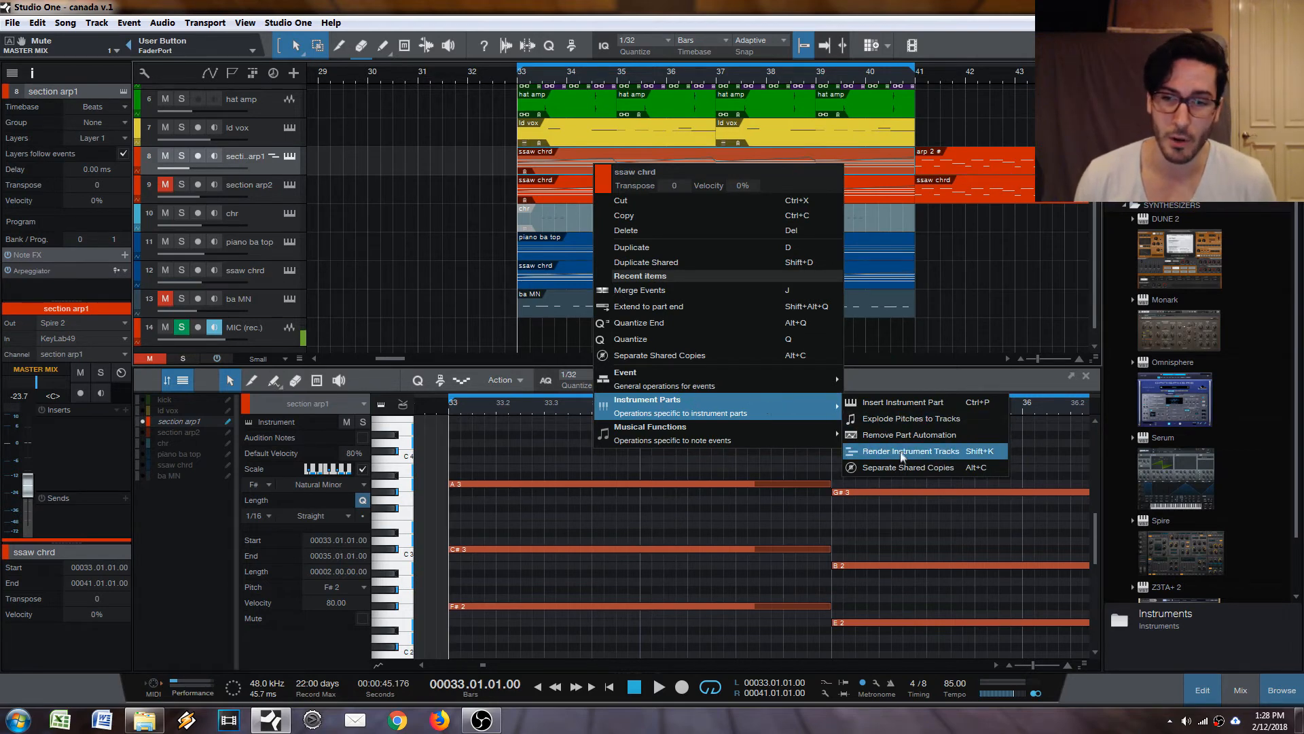
mouse_move(908, 435)
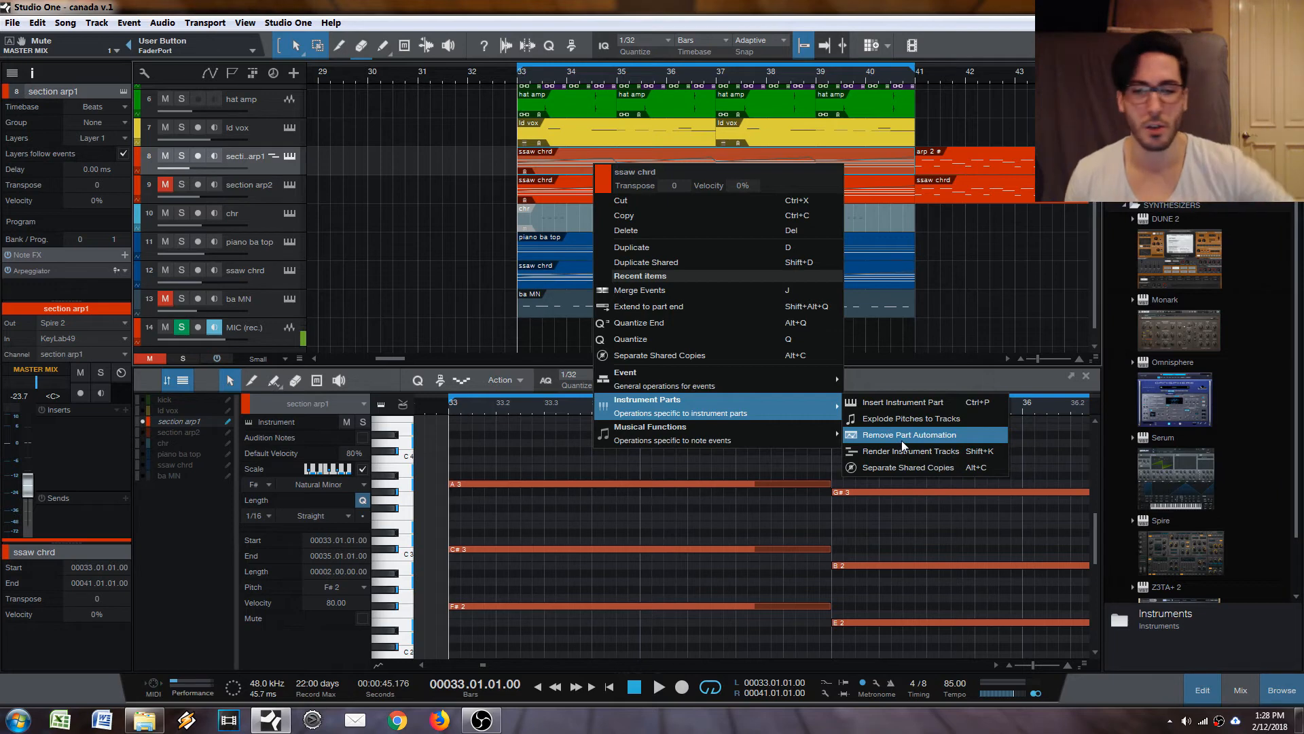
click(910, 450)
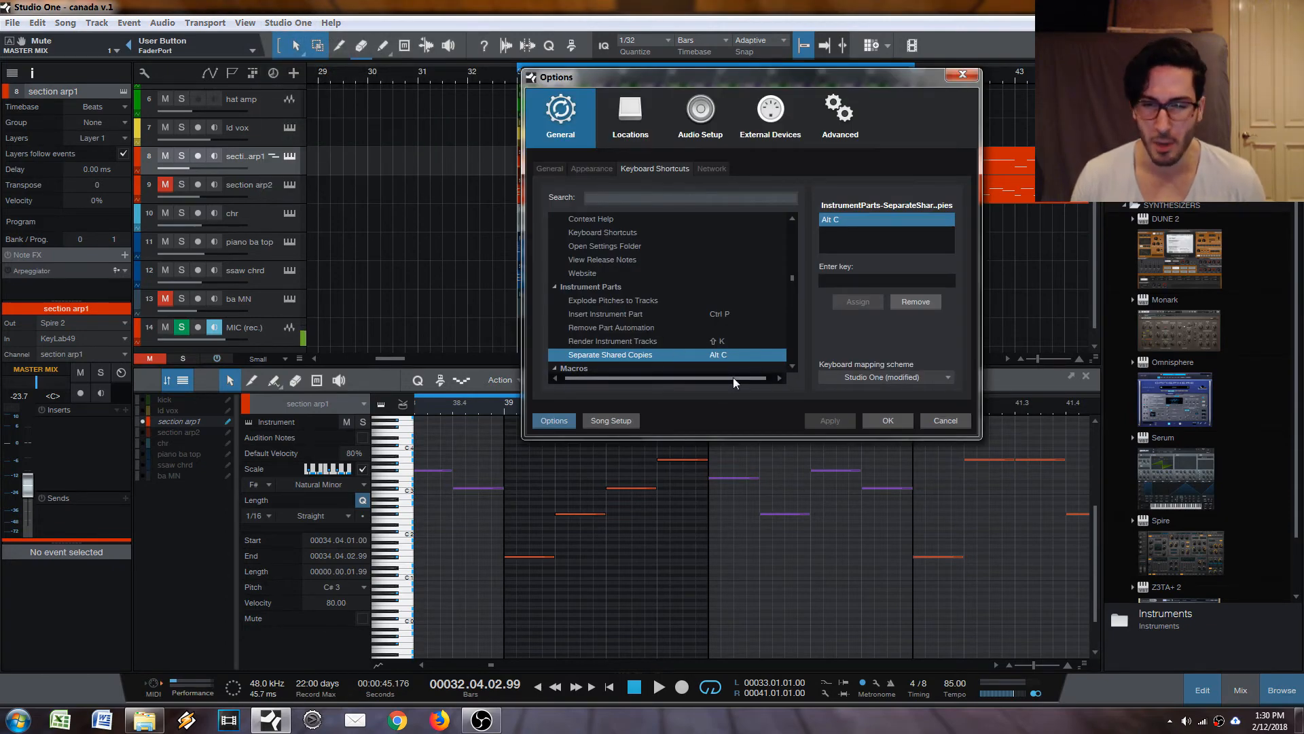
Step: Close the shortcut settings and select the last arp section in bar 40
click(945, 421)
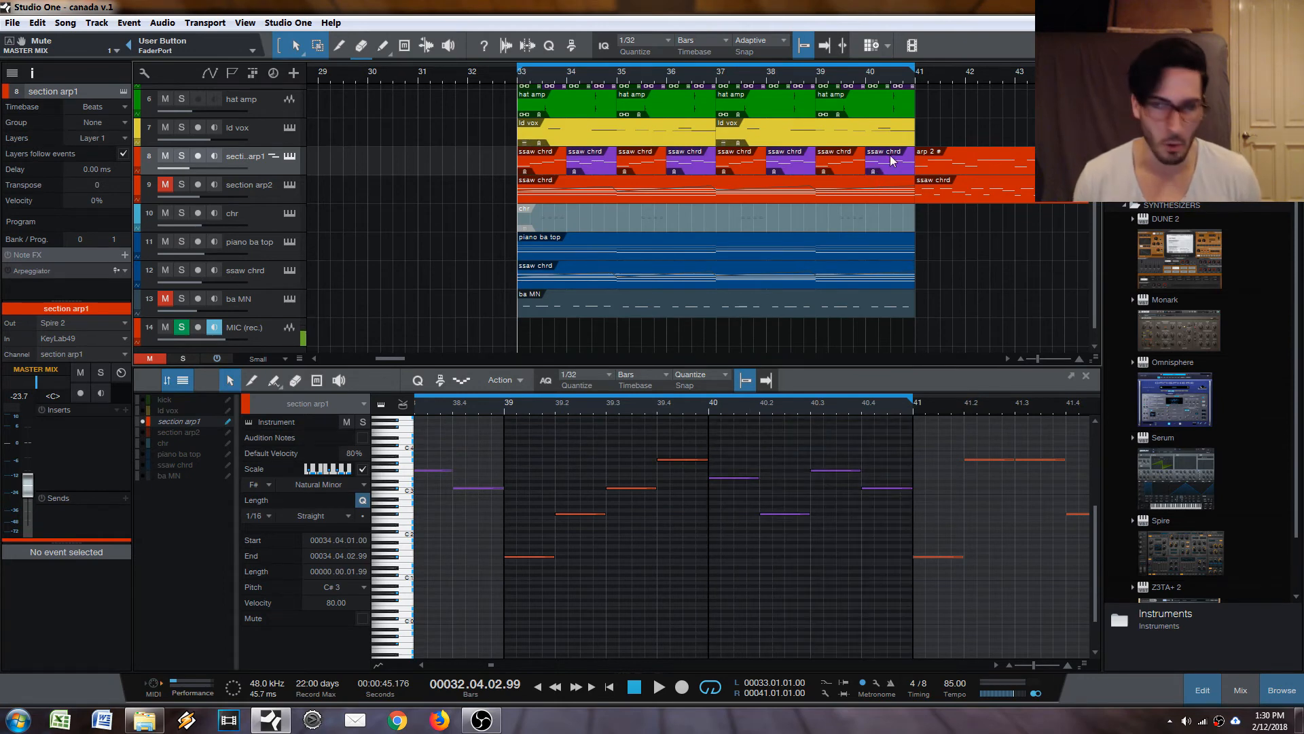
click(886, 163)
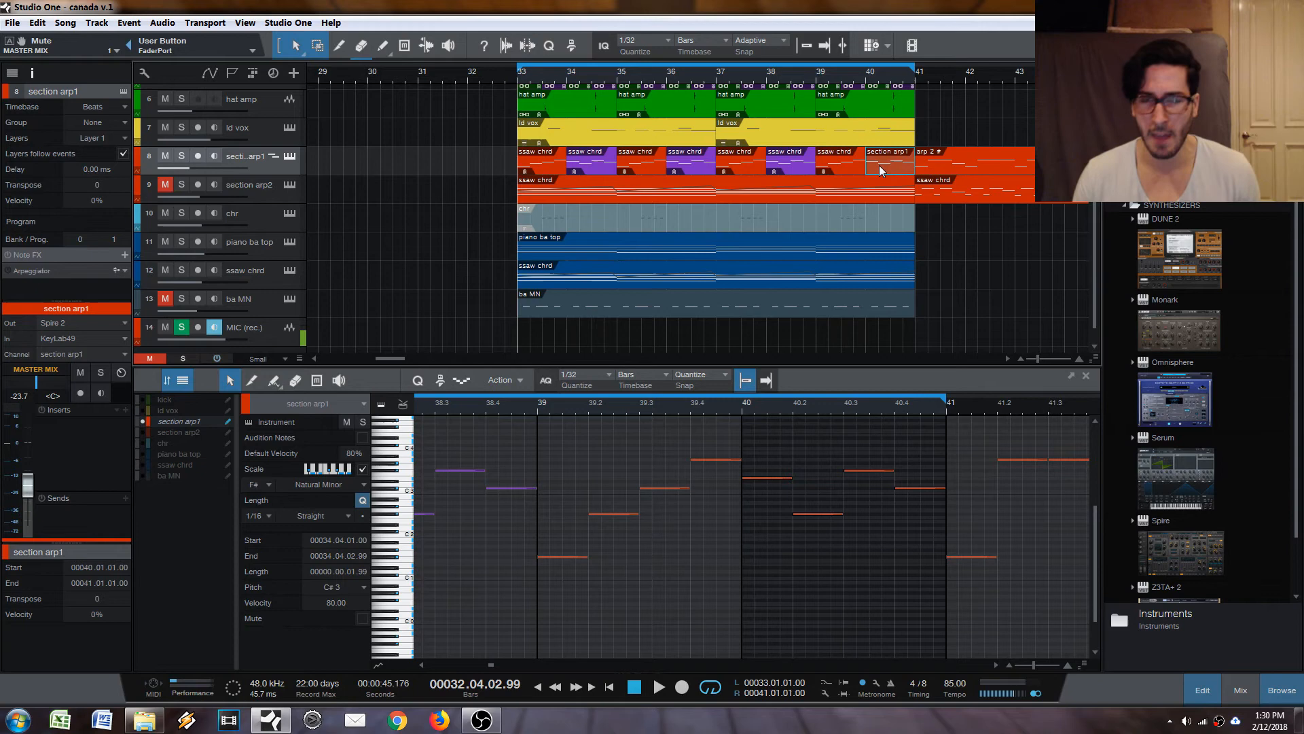
Step: Separate the bar 36 and 40 arp sections as an orange variation, then select the bass part
right_click(881, 168)
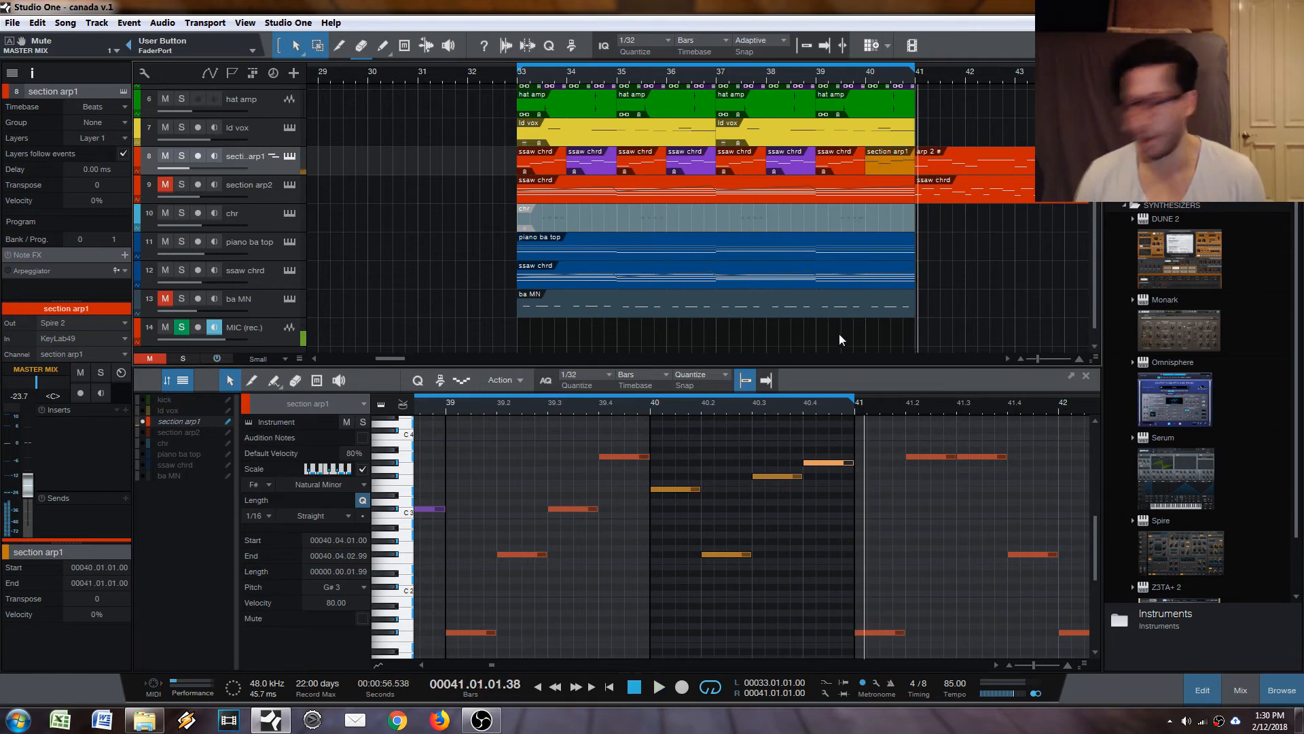
click(659, 687)
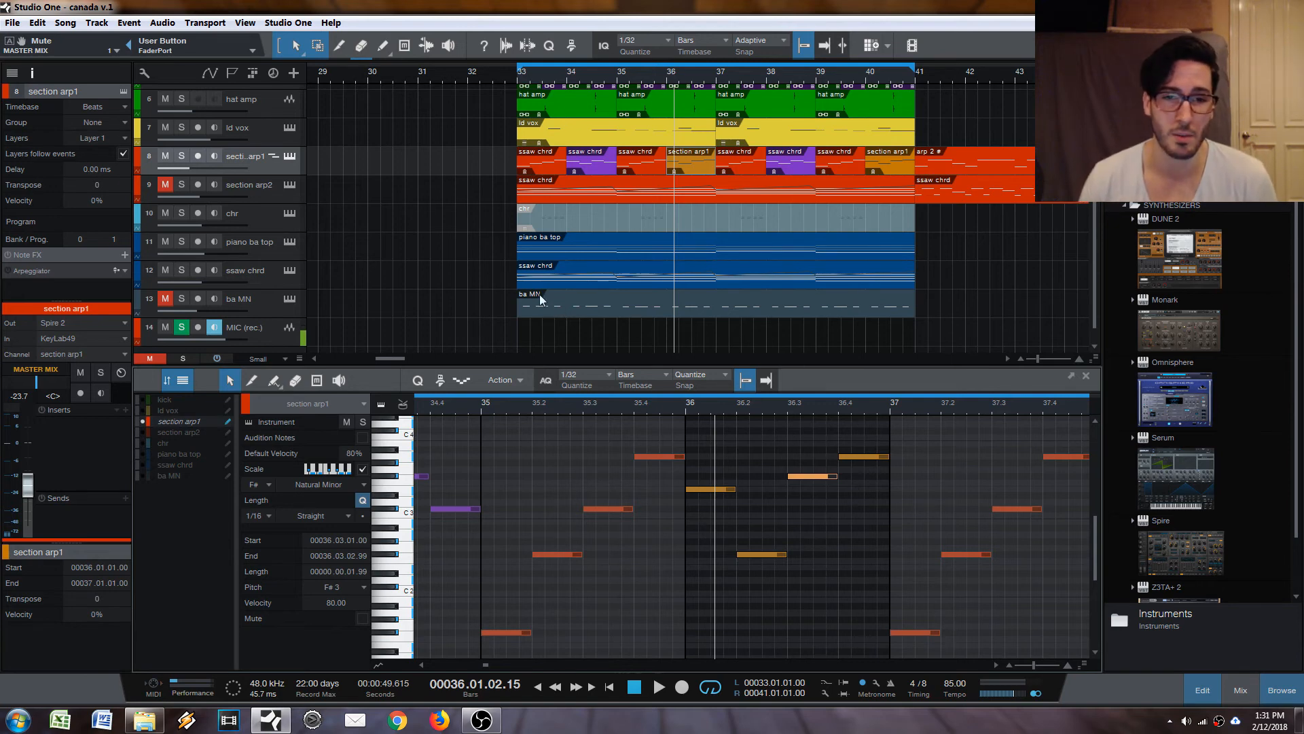
click(237, 298)
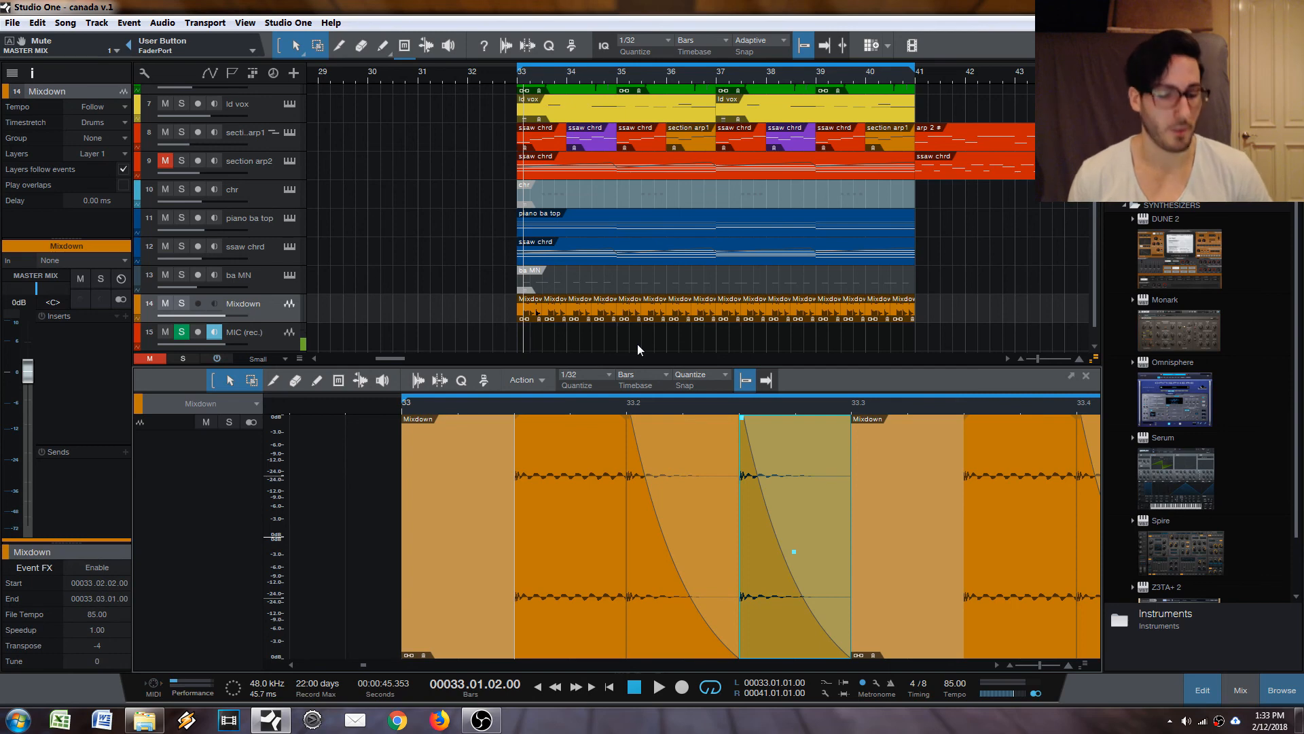
mouse_move(605, 326)
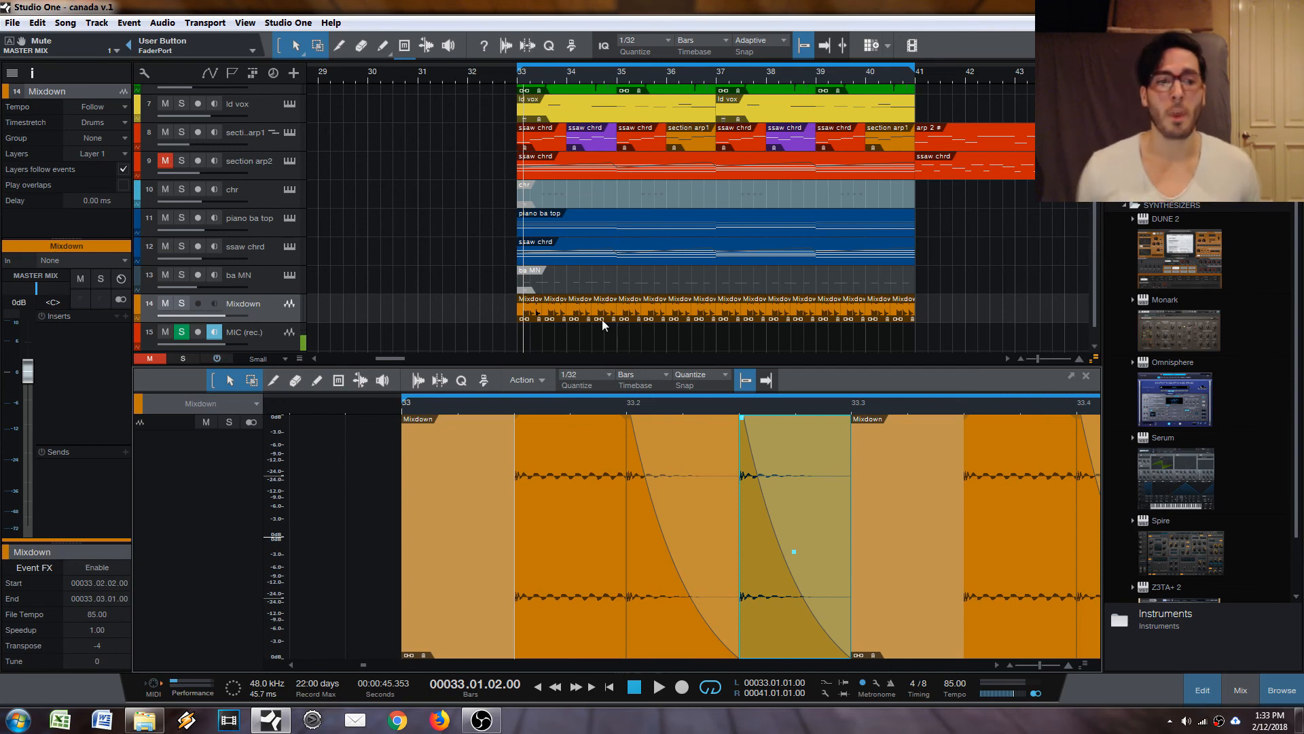